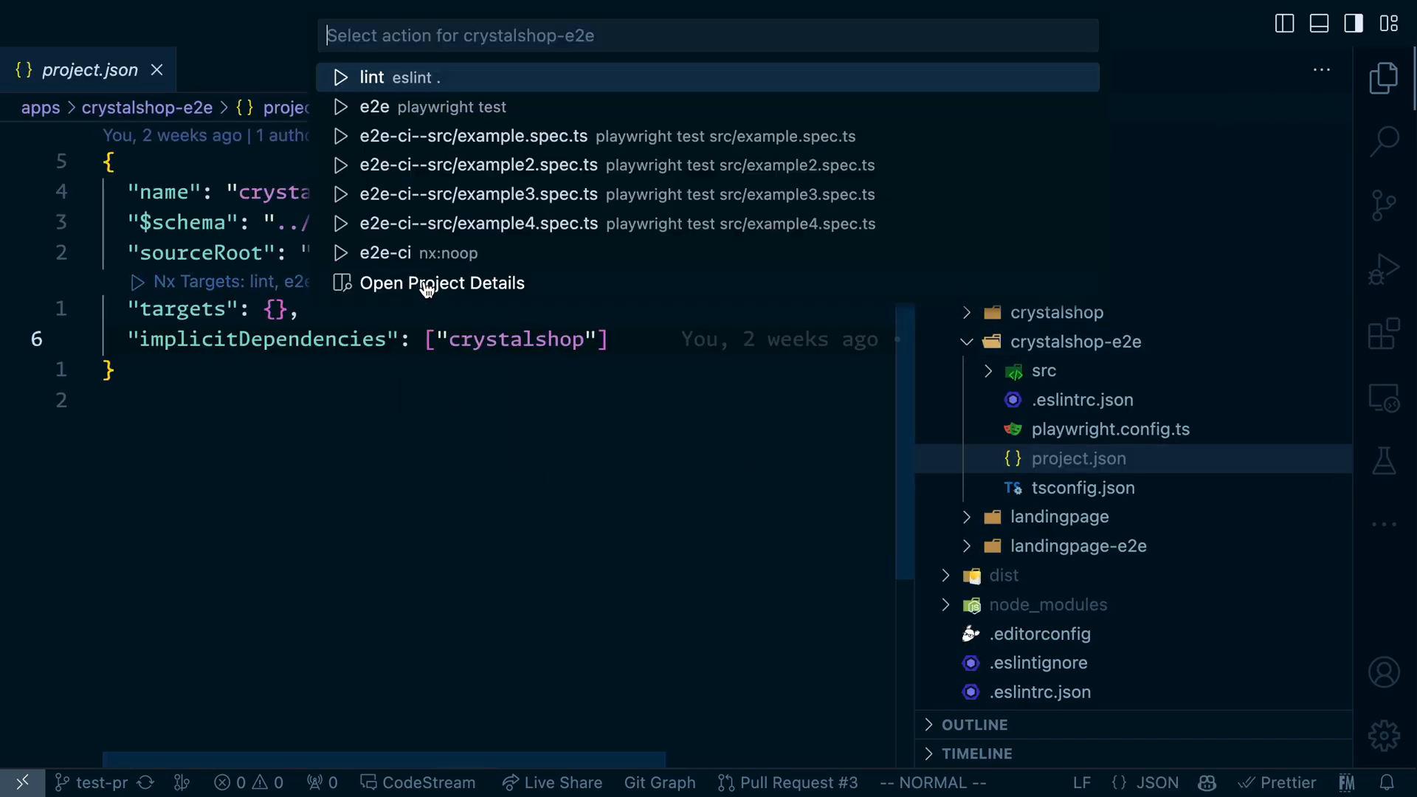
# Show crystalshop-e2e's lint, e2e and per-spec e2e-ci targets beside its workspace files
pyautogui.click(442, 283)
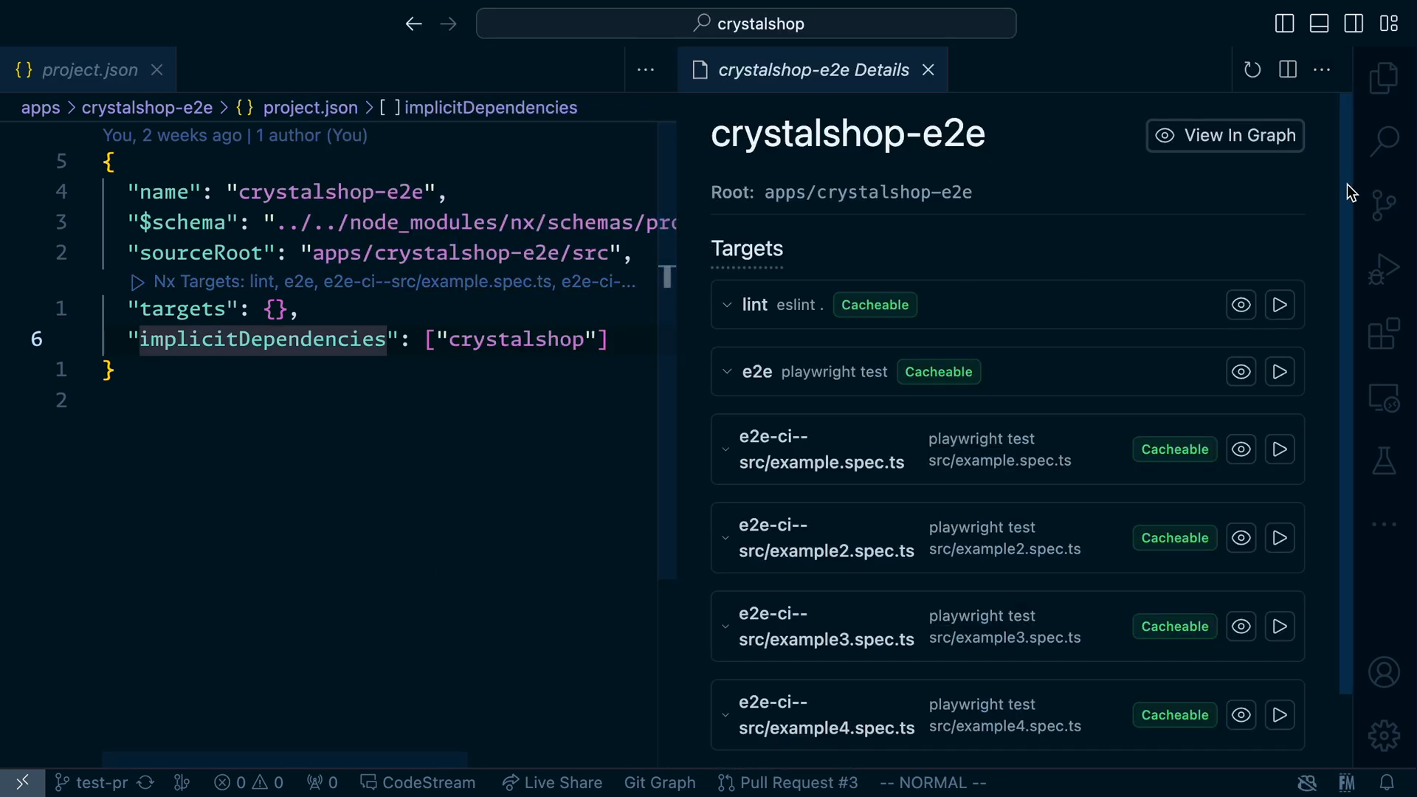
pyautogui.scroll(-3)
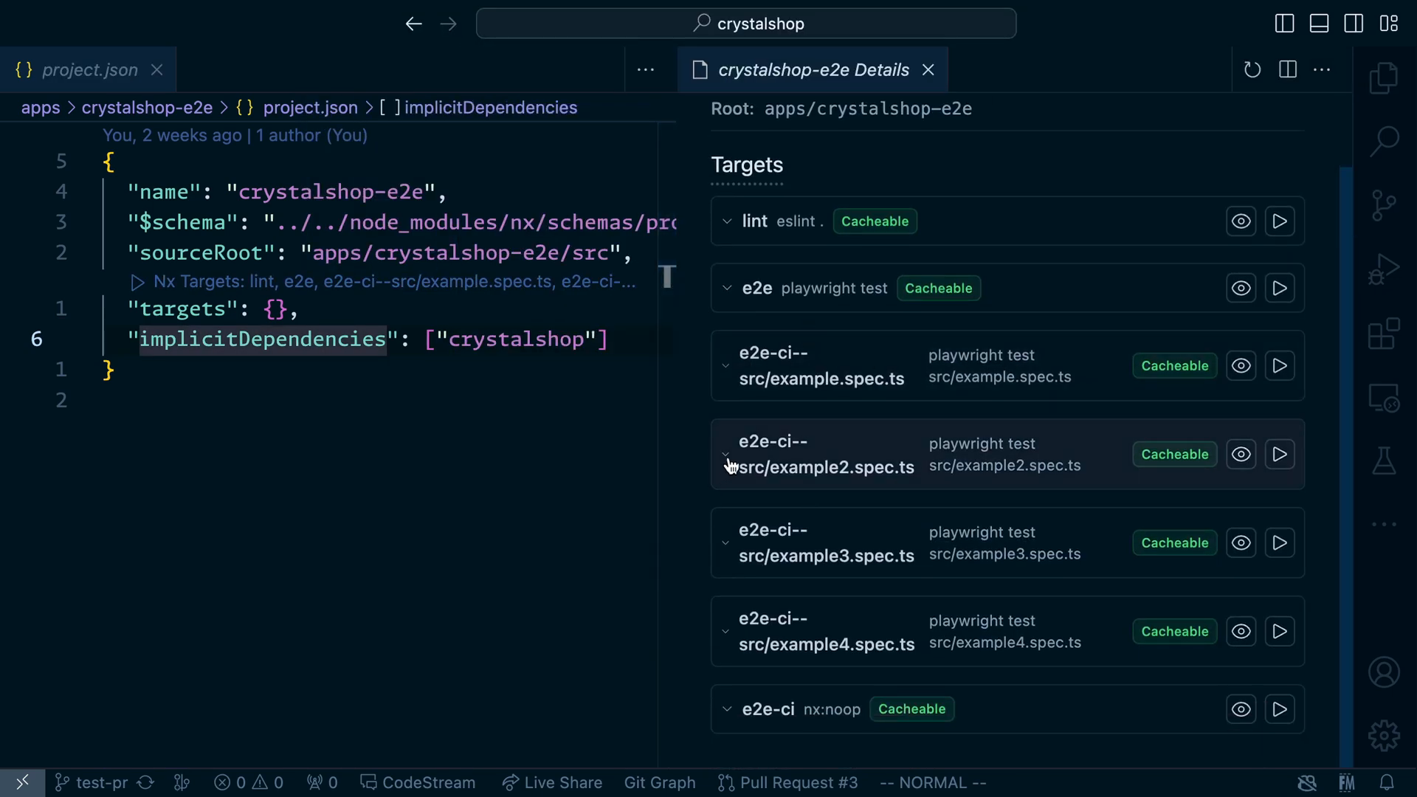
pyautogui.moveTo(1397, 190)
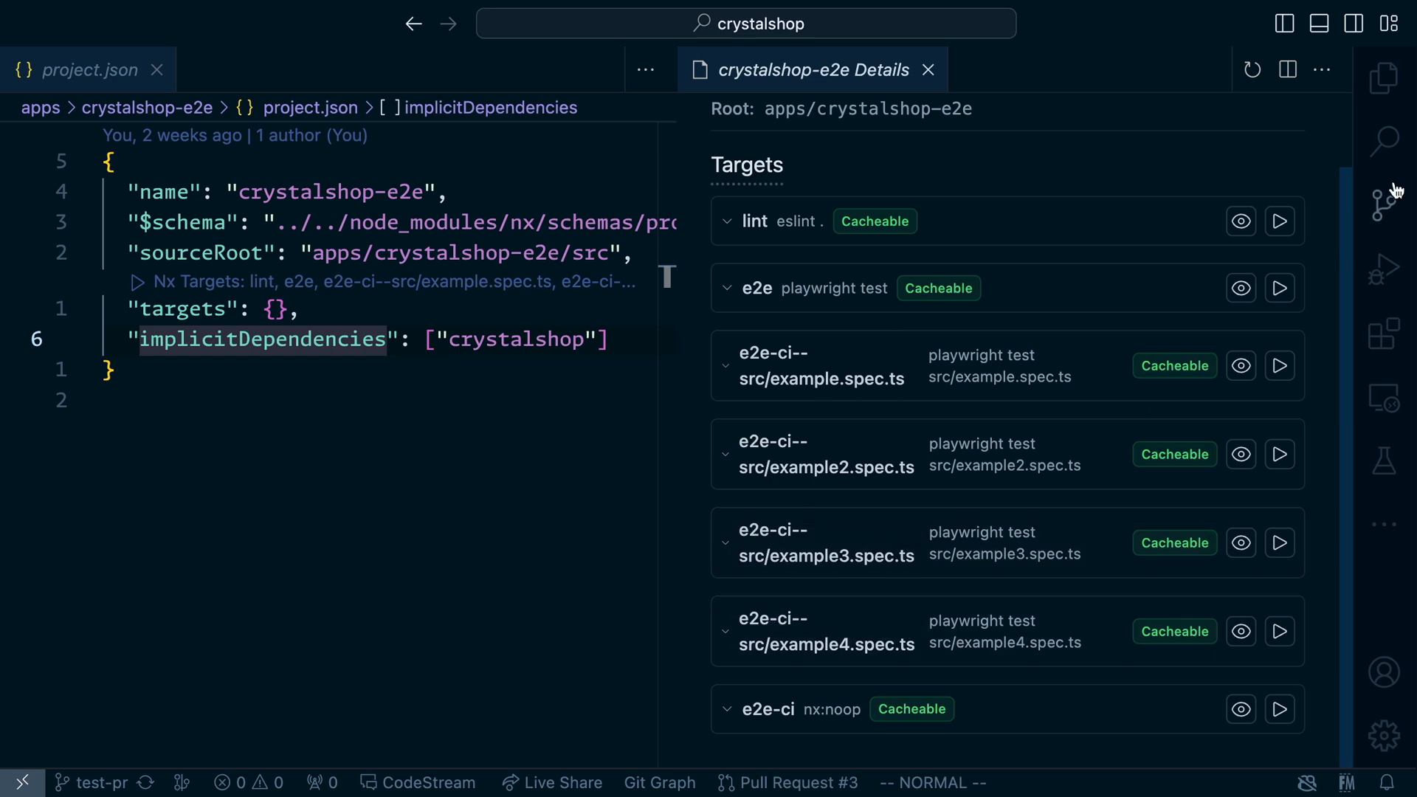
pyautogui.click(1382, 79)
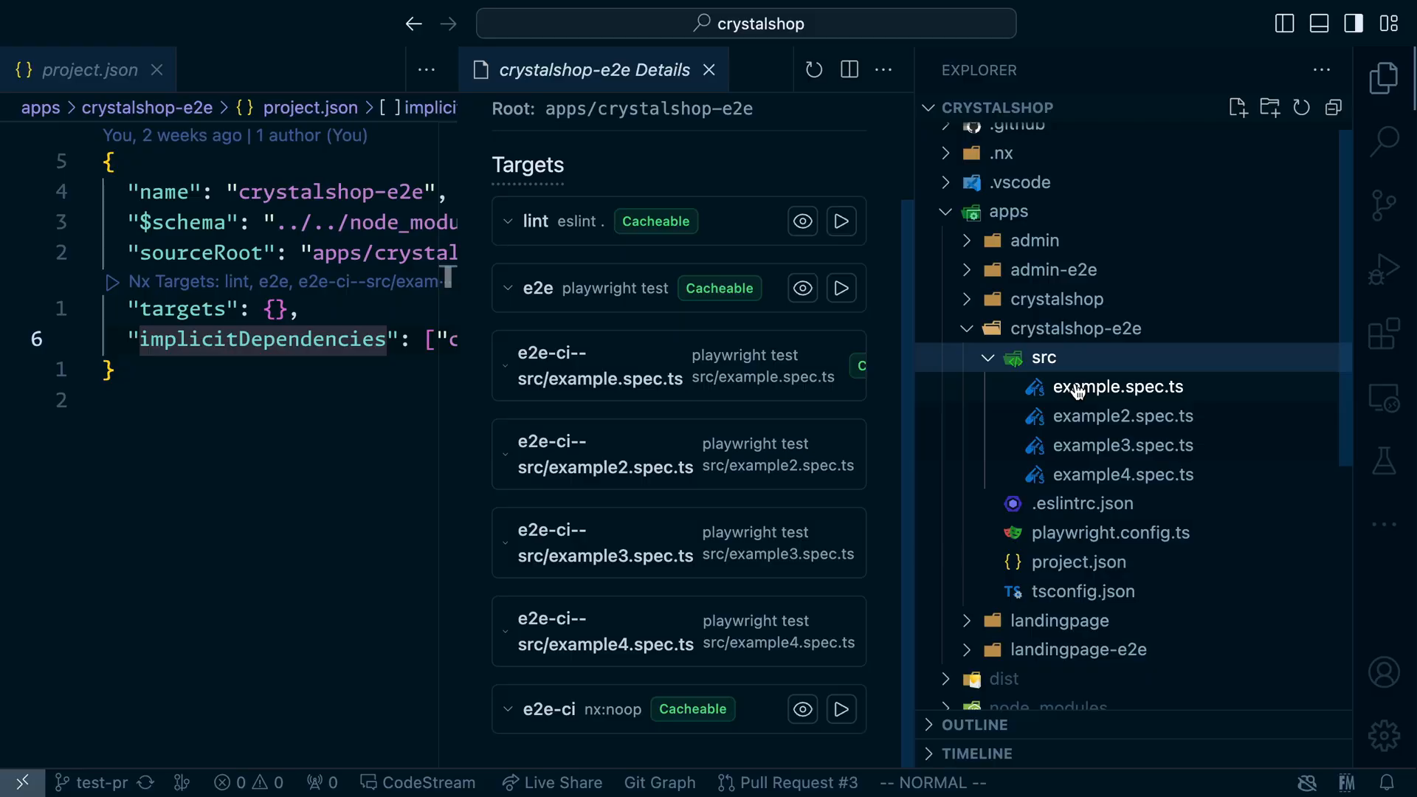
pyautogui.moveTo(1044, 358)
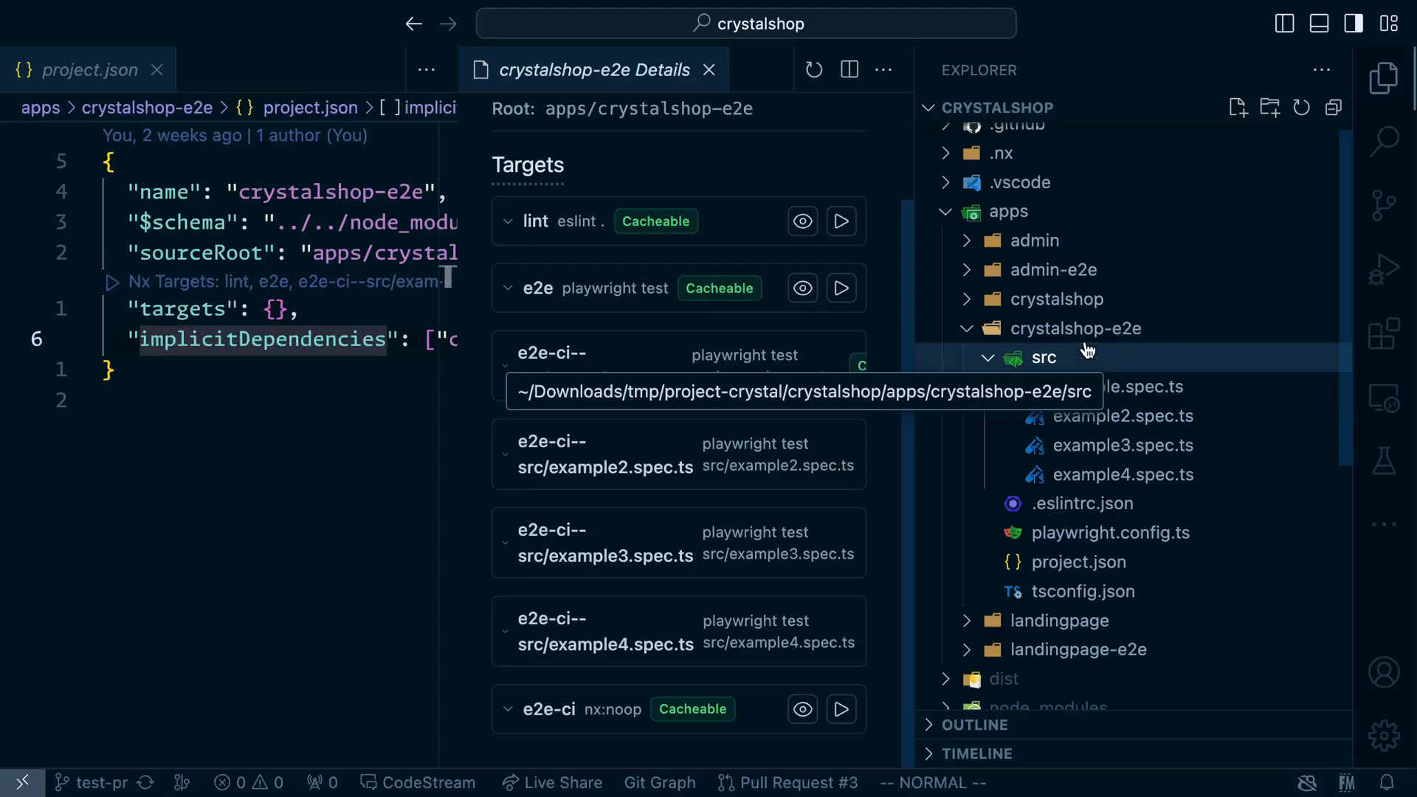
# Pin .github/workflows/ci.yml and scroll to its nx-cloud and e2e-ci run-many steps
pyautogui.click(1034, 166)
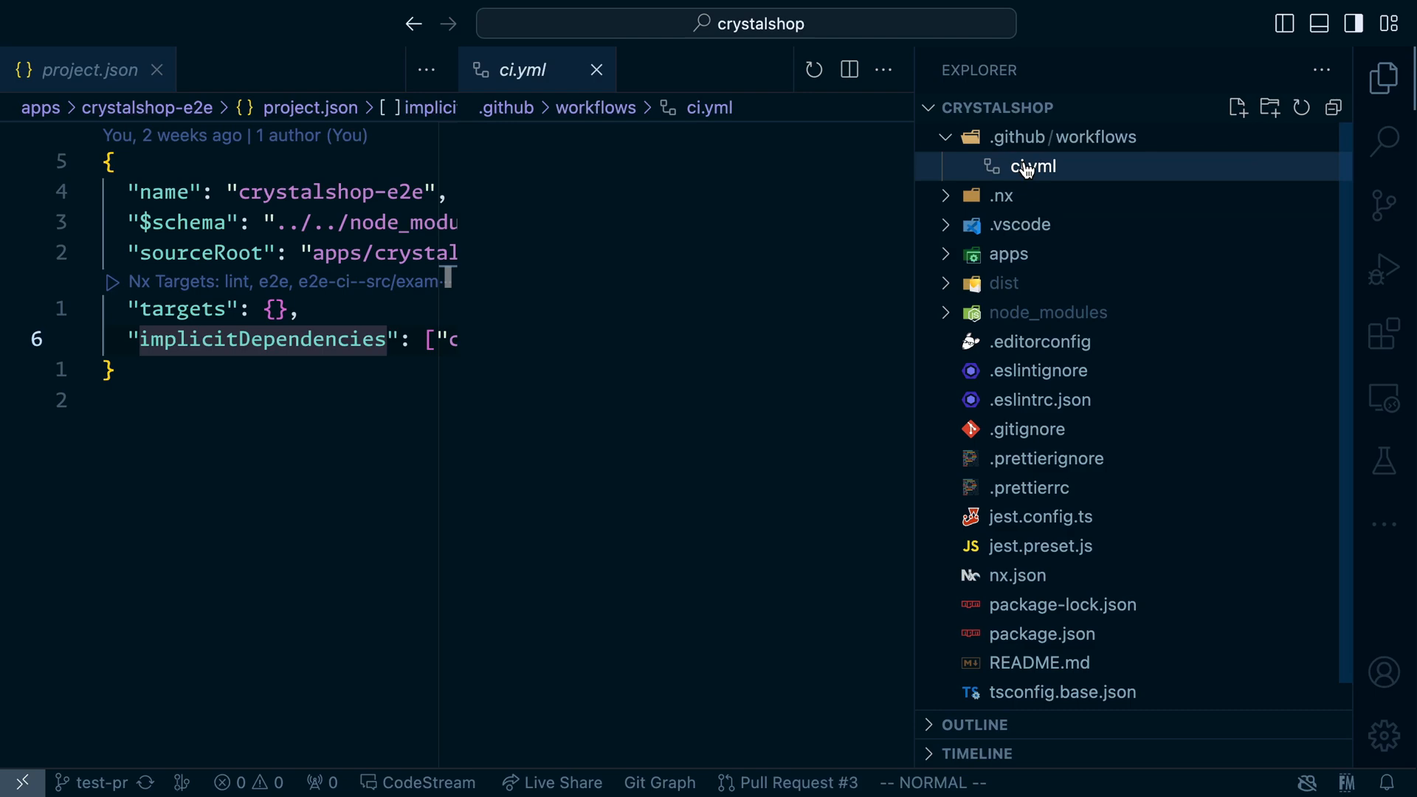
pyautogui.click(1032, 166)
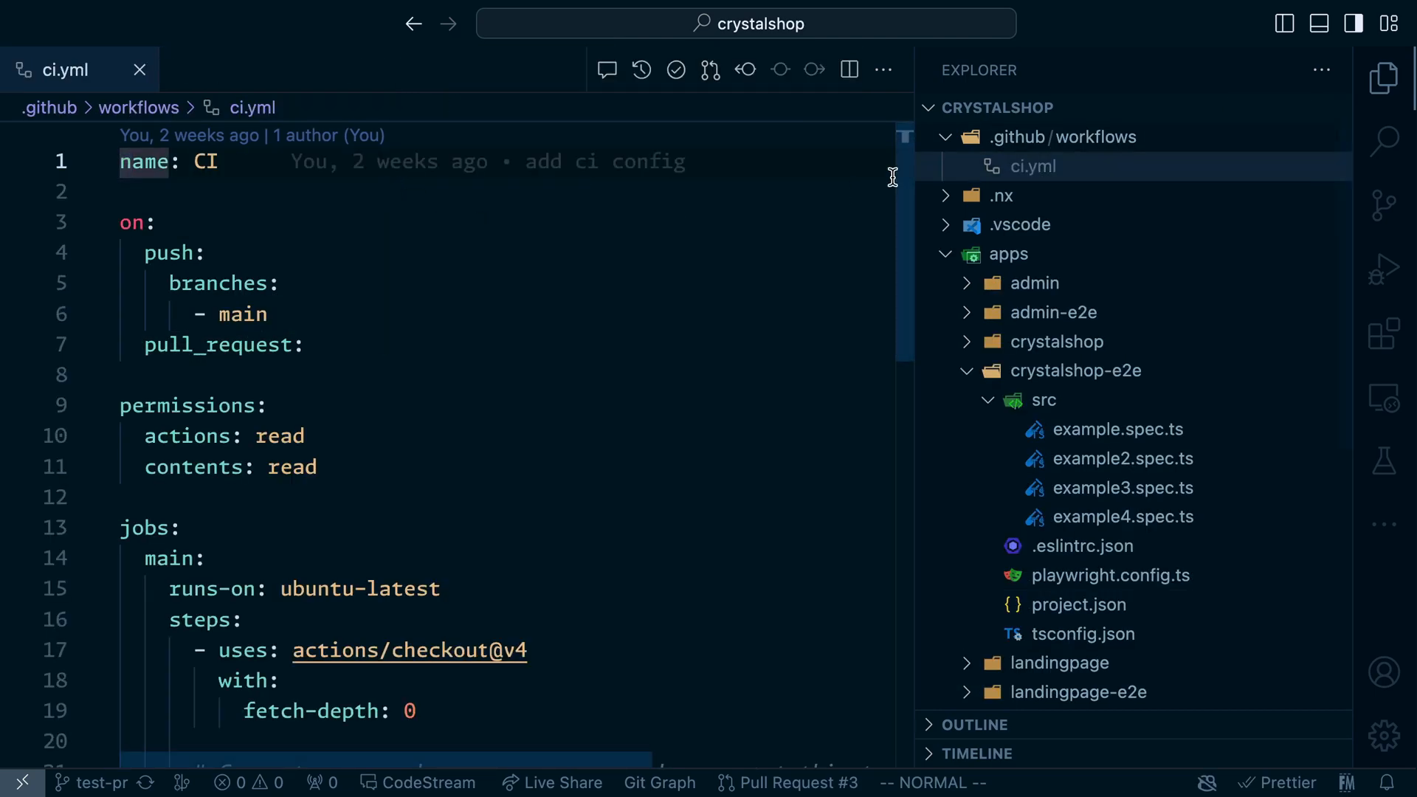
pyautogui.scroll(-3)
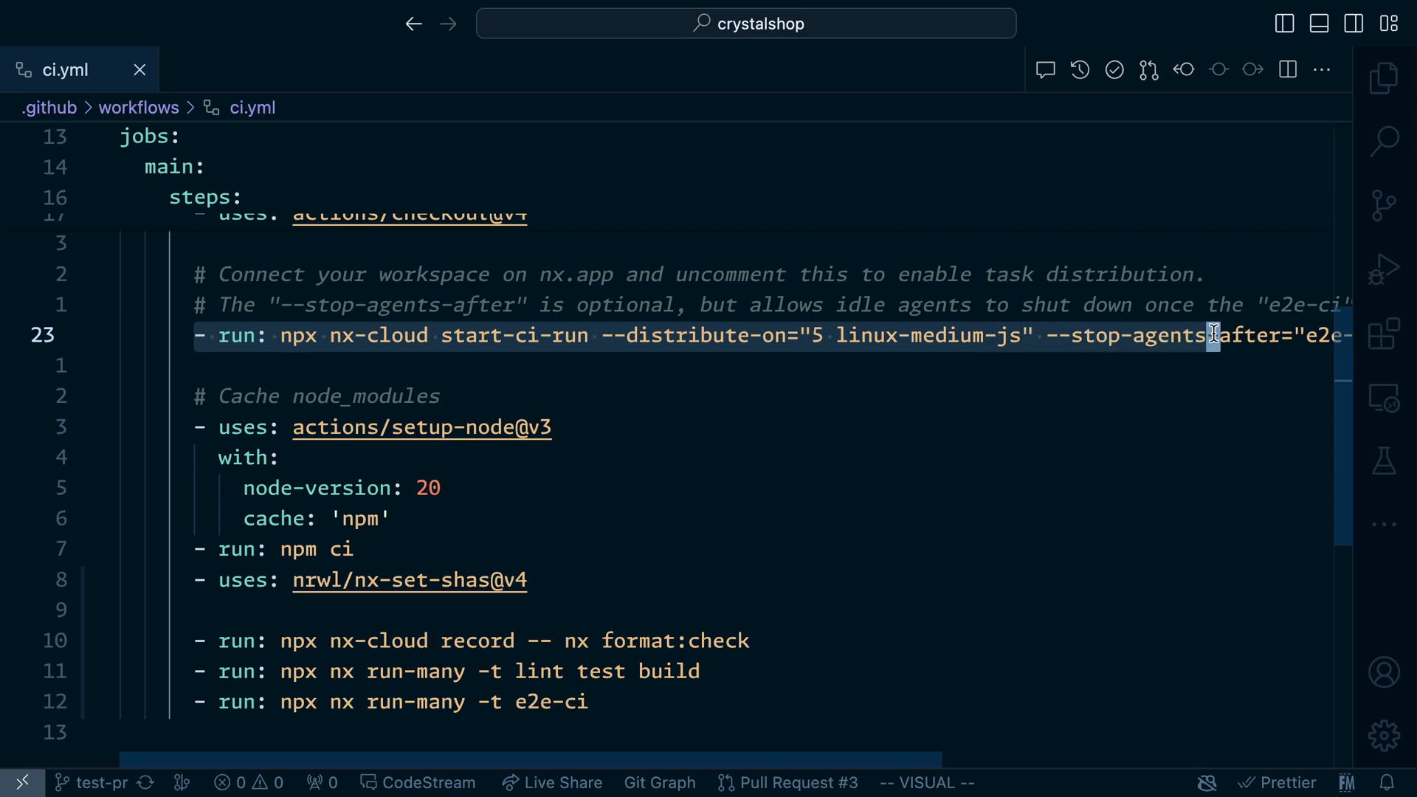
pyautogui.moveTo(1139, 434)
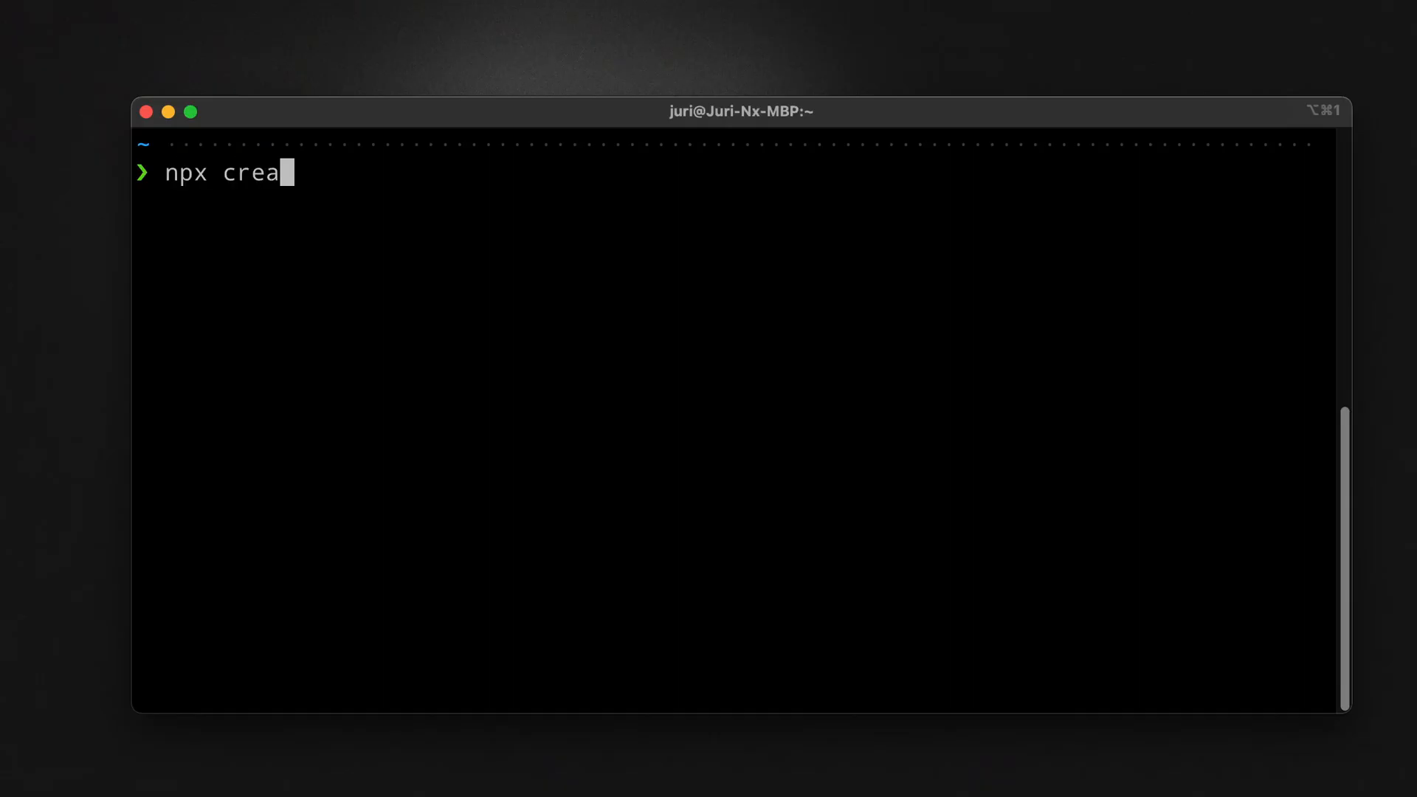
# Run npx create-nx-workspace vuemono in the terminal
pyautogui.write('te-nx-workspace vuemono')
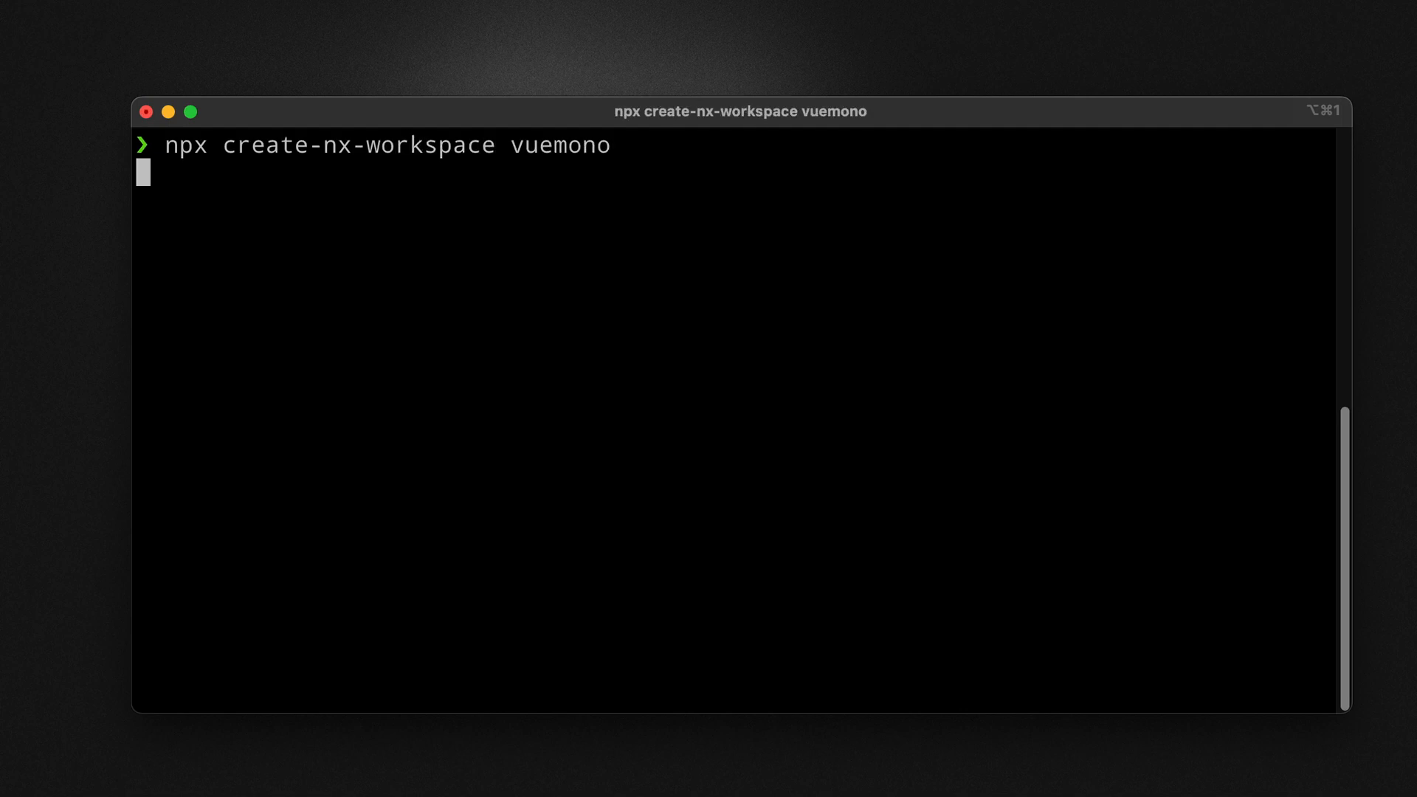
pyautogui.press('Return')
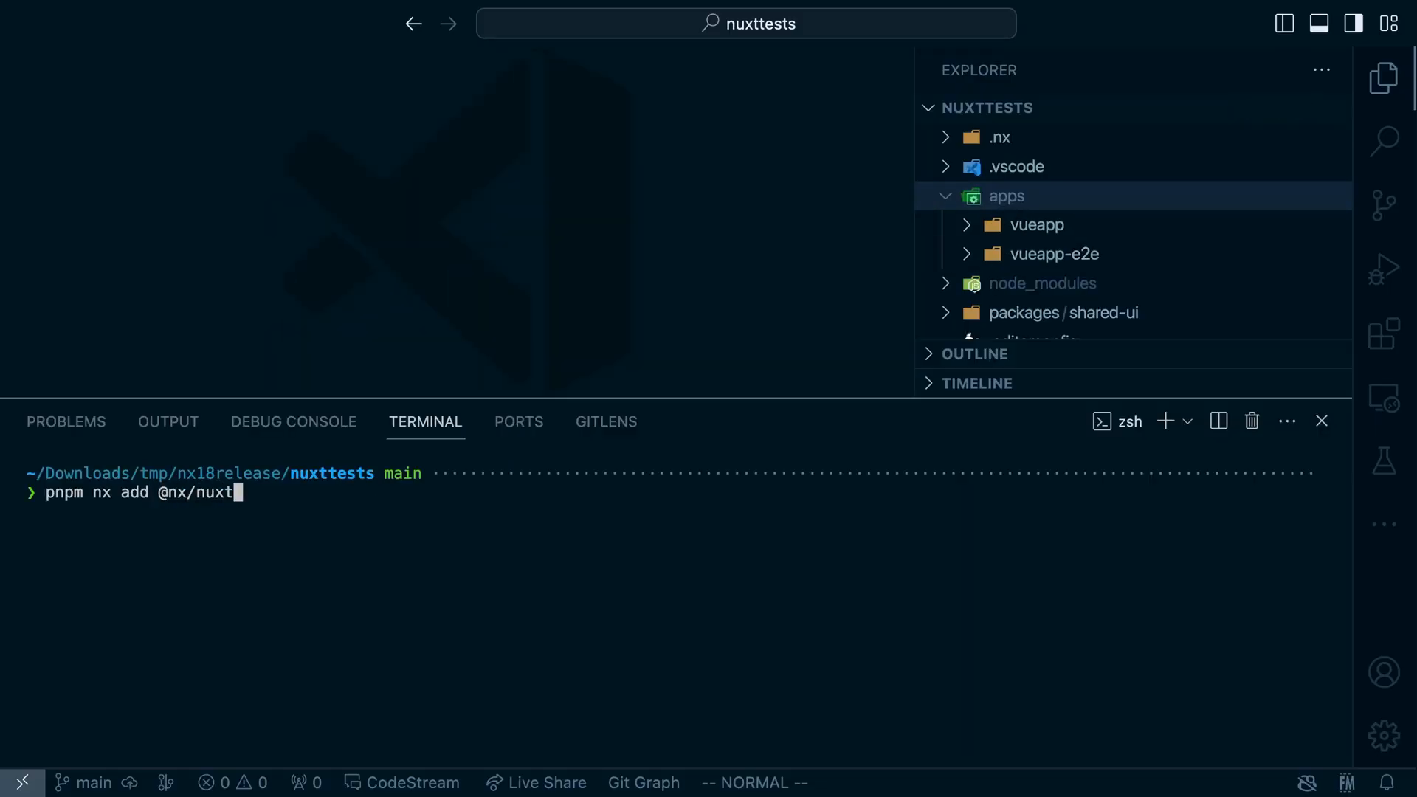
pyautogui.press('Return')
pyautogui.write('pnpm nx')
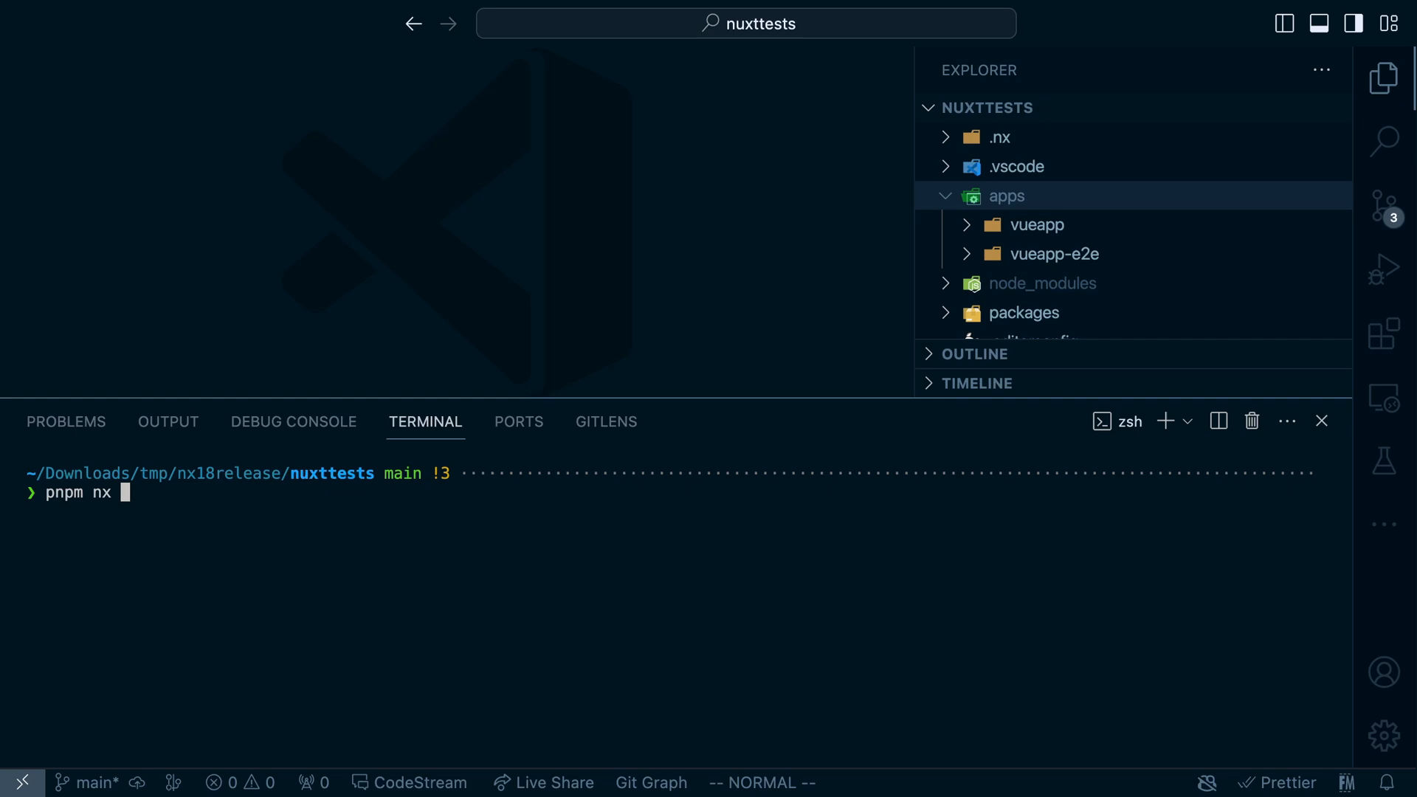
pyautogui.write('g @nx/nuxt:app nuxtapp --directory=apps/nuxt')
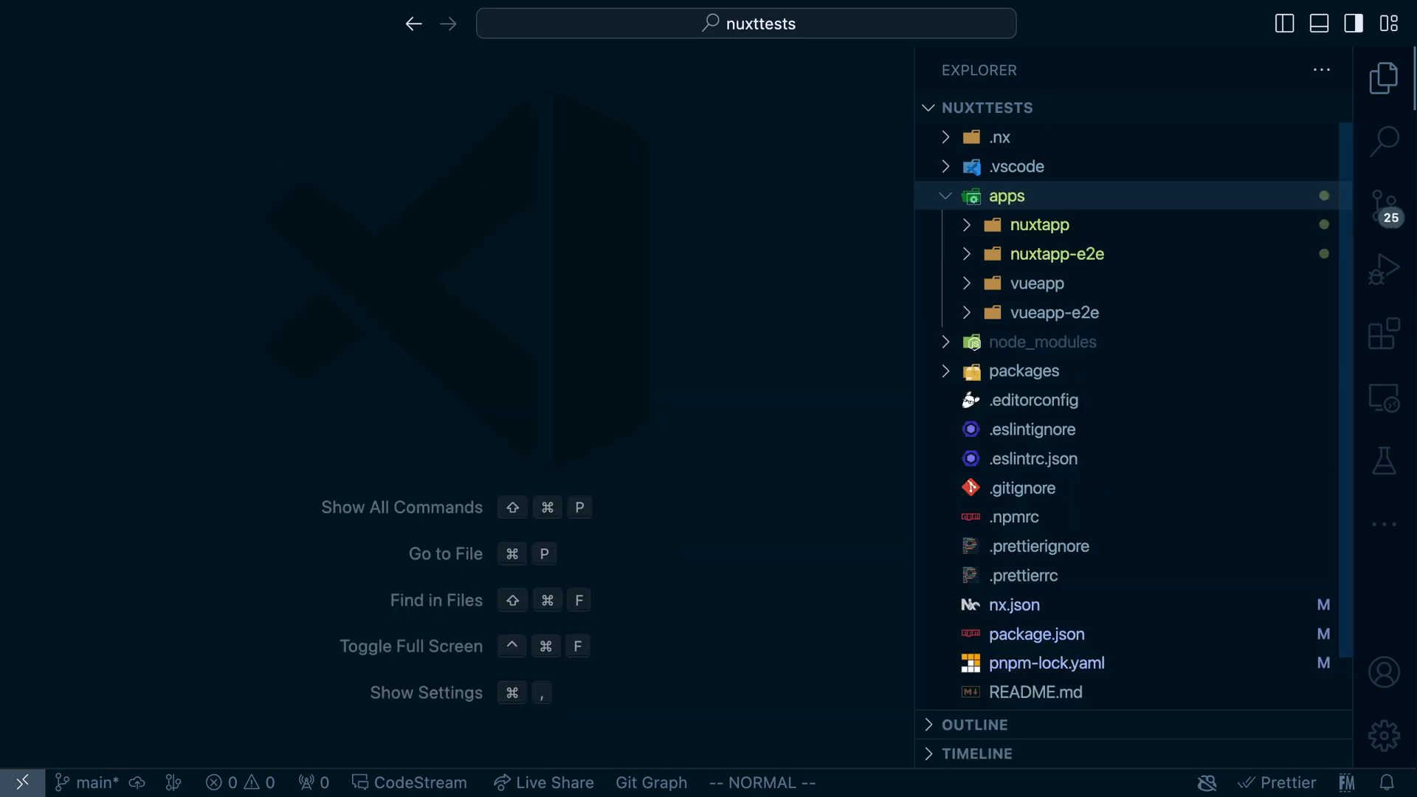
pyautogui.click(1038, 224)
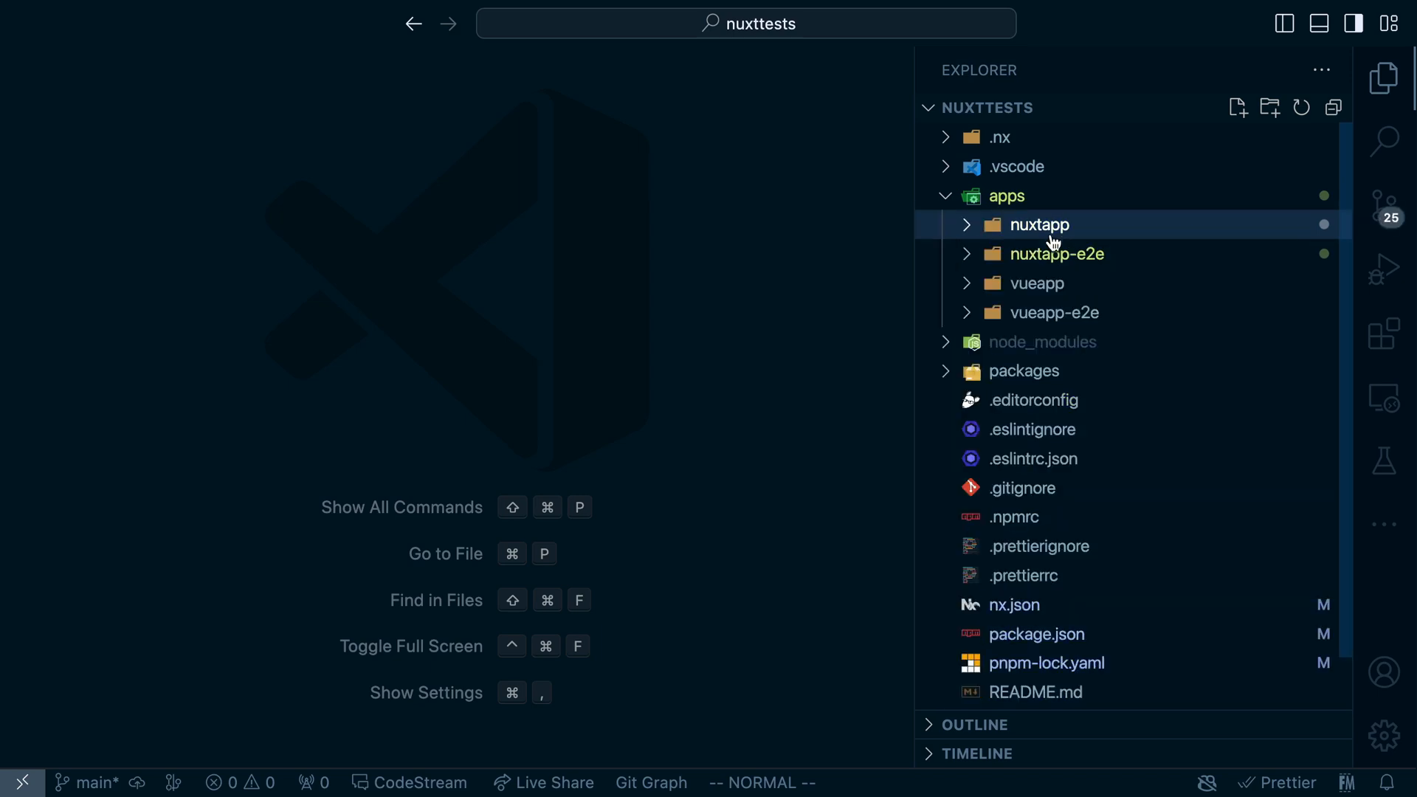
pyautogui.click(1056, 254)
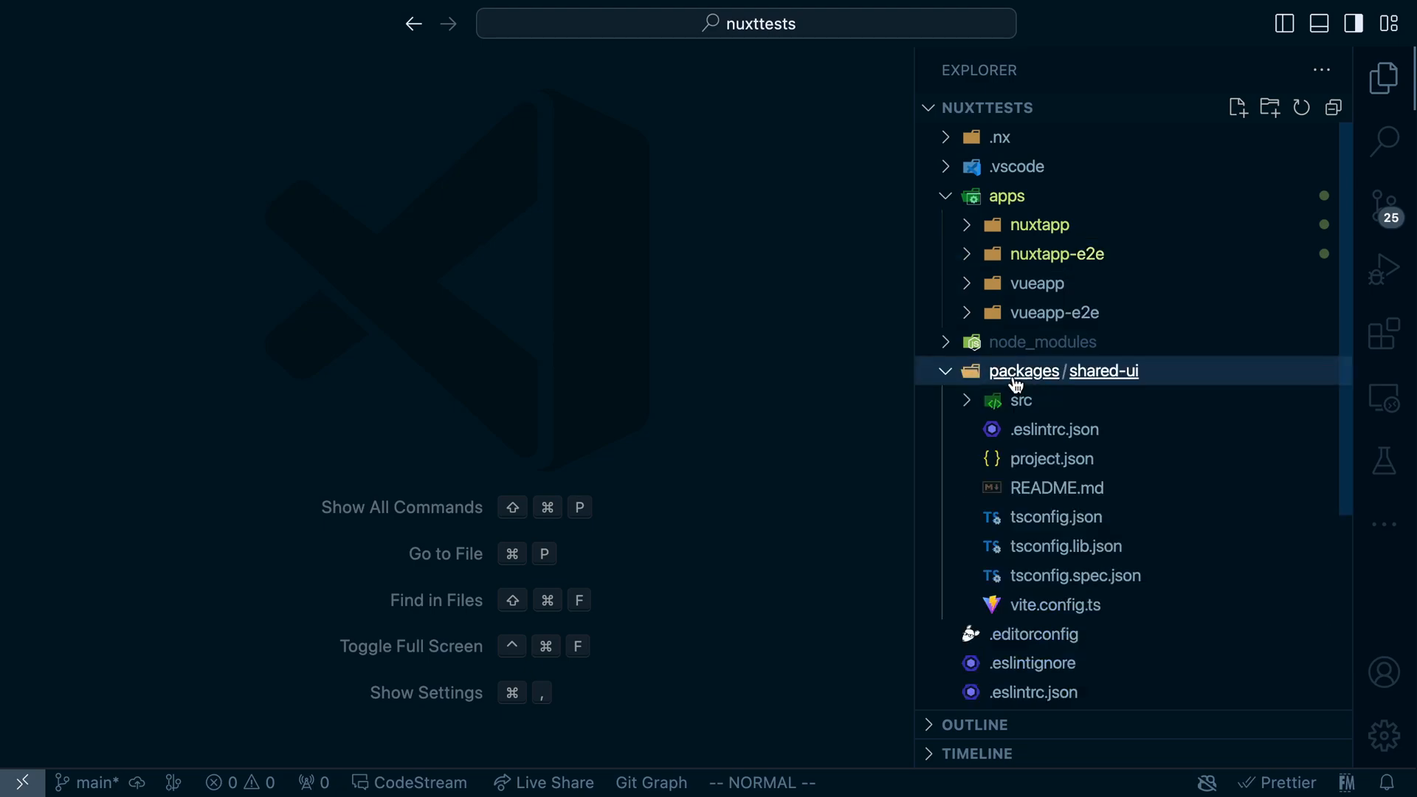
pyautogui.moveTo(1020, 400)
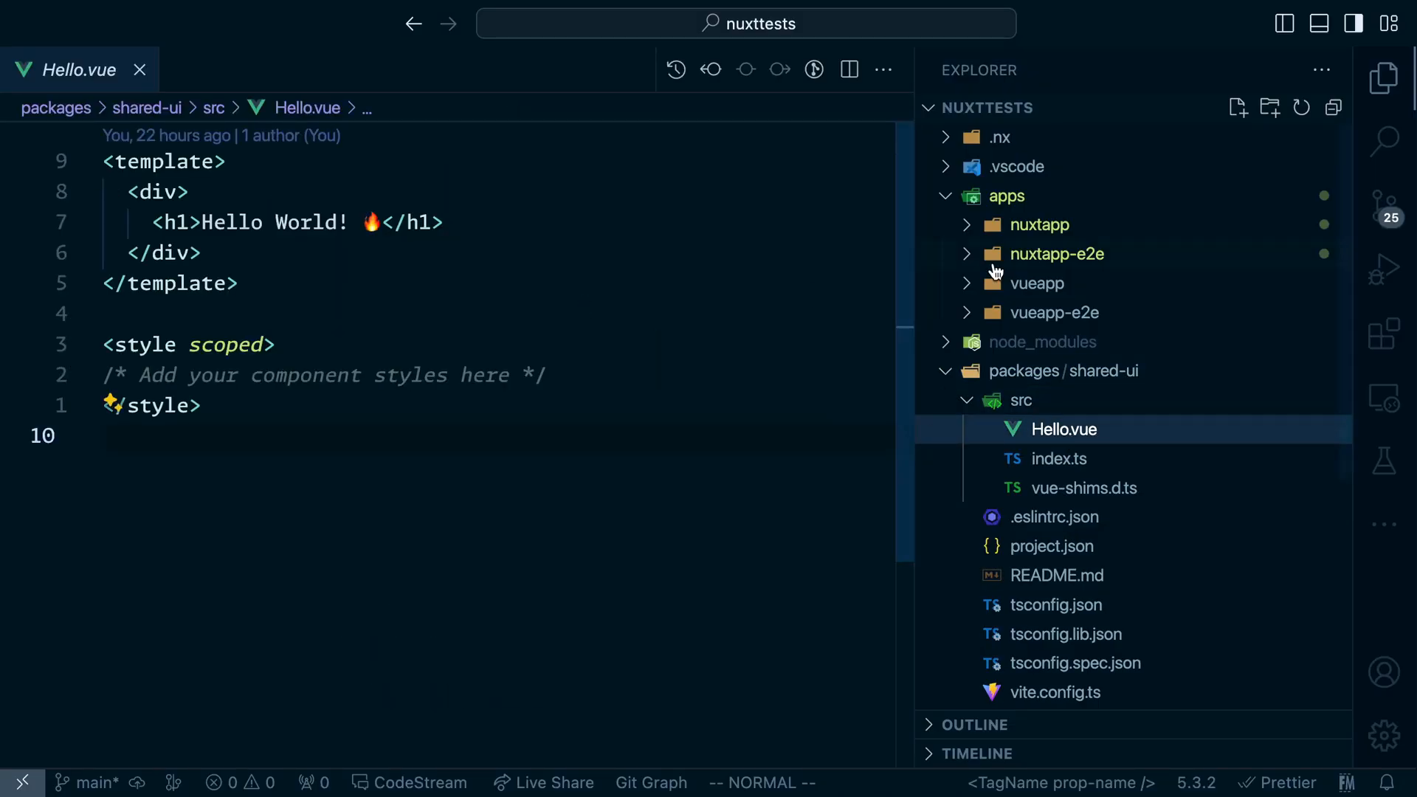
# Open vueapp's NxWelcome.vue importing Hello, then expand the nuxtapp source folders
pyautogui.click(1037, 283)
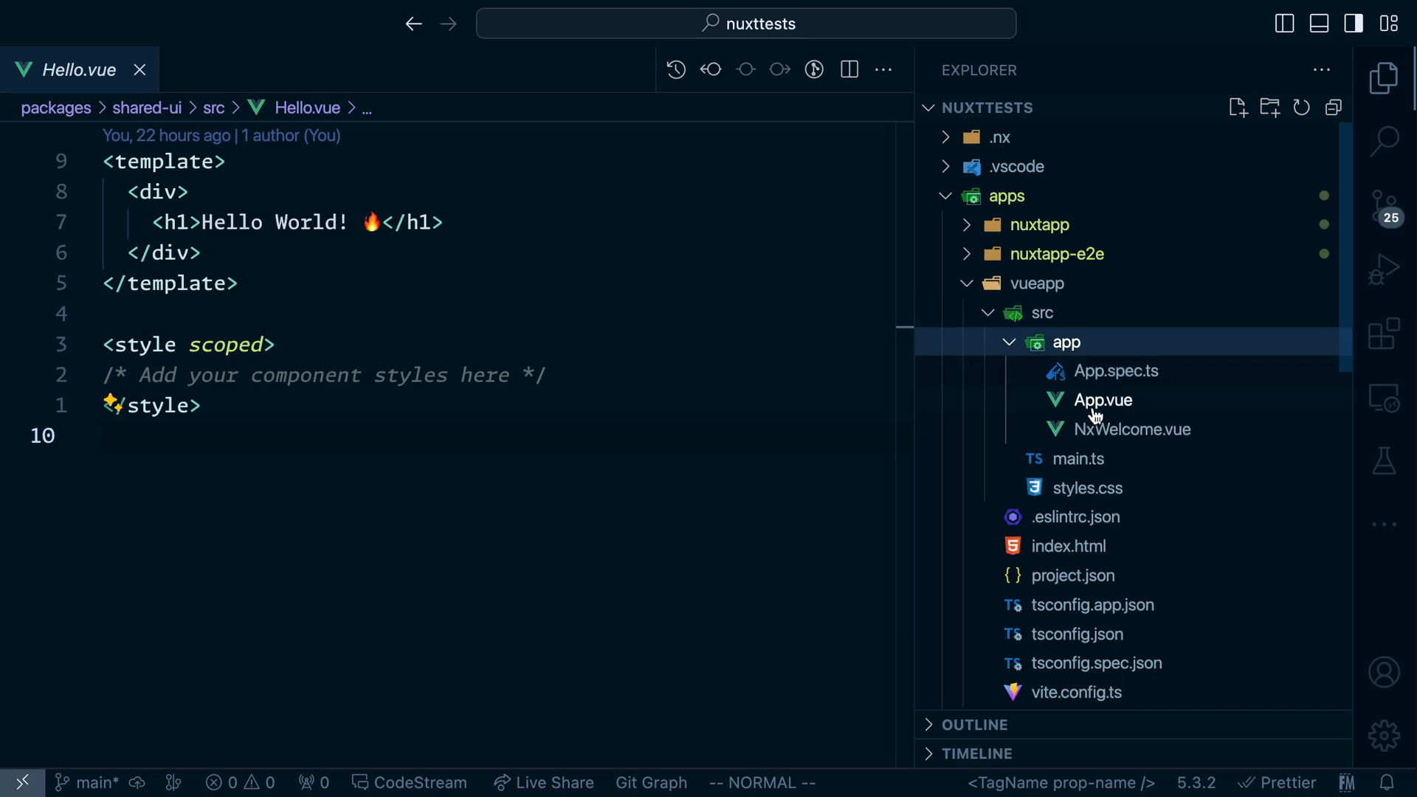
pyautogui.click(1131, 429)
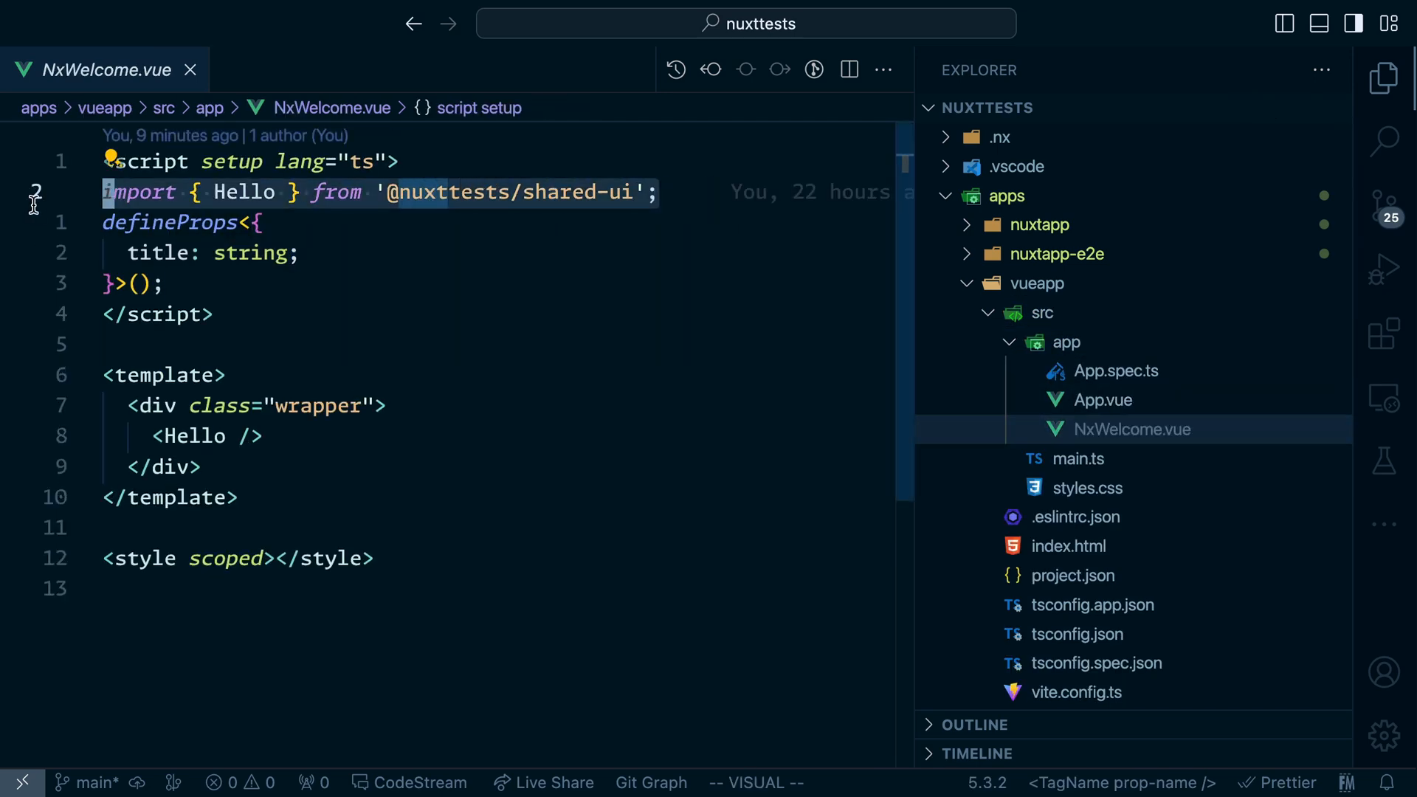
pyautogui.click(1039, 224)
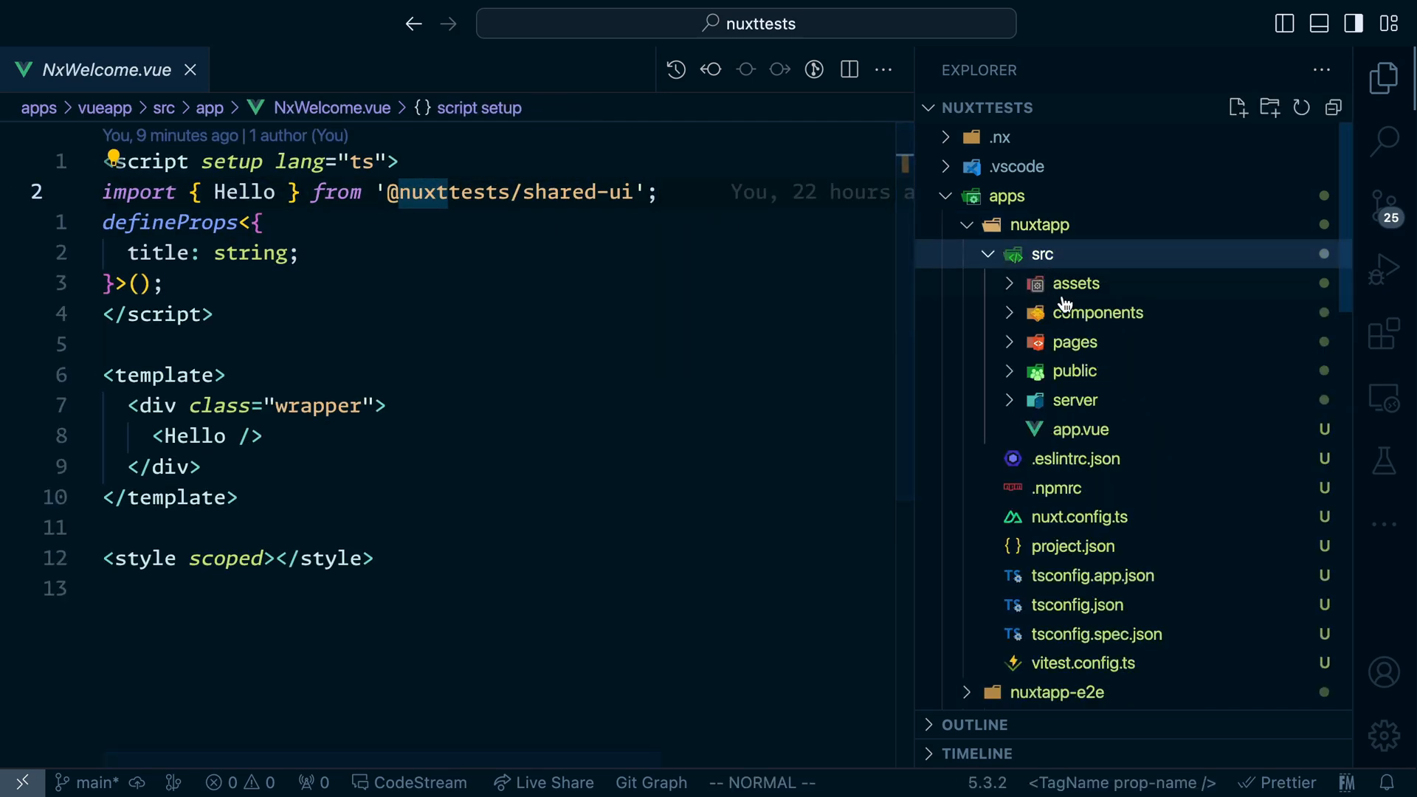
pyautogui.click(1099, 311)
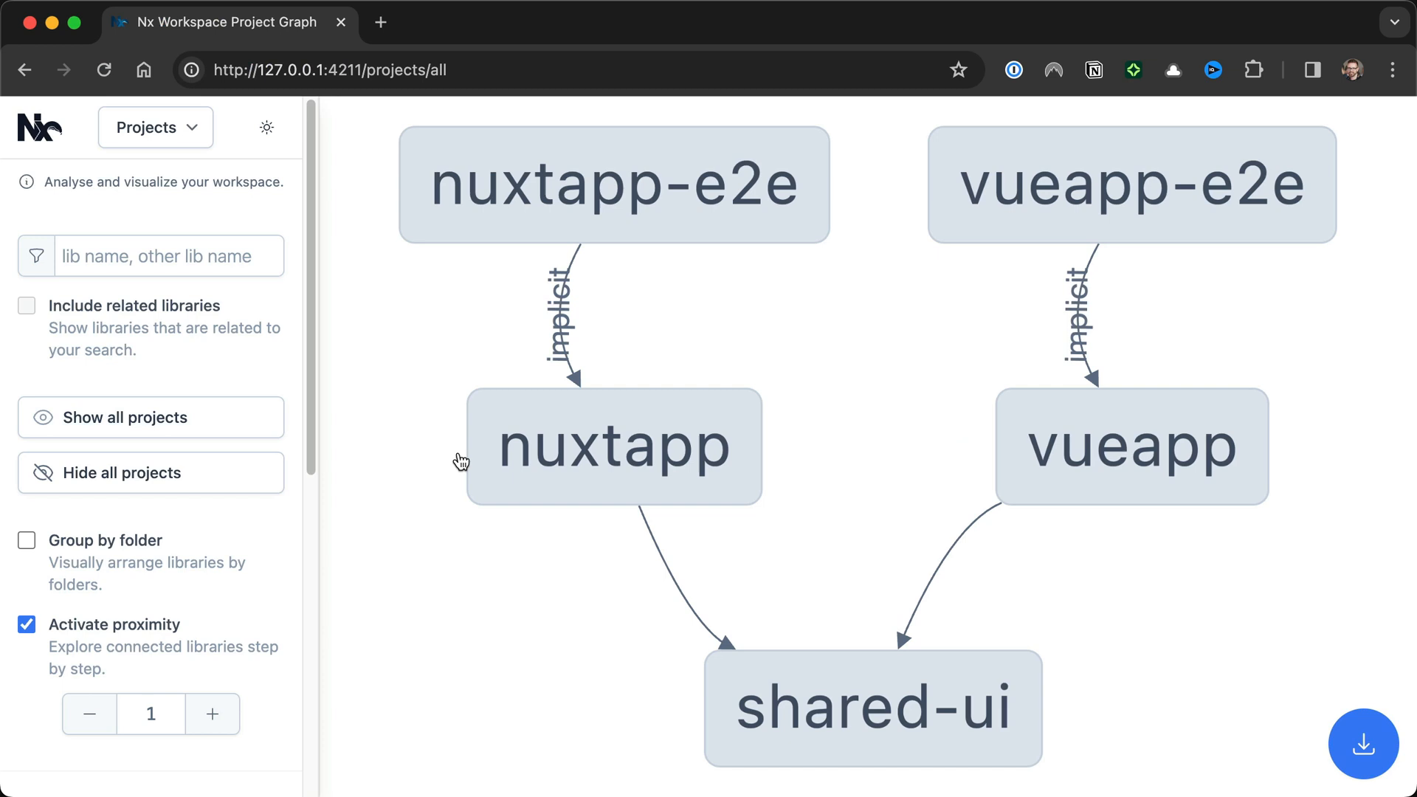
# Focus the project graph on vueapp's dependency on shared-ui, then return to VS Code
pyautogui.click(1131, 446)
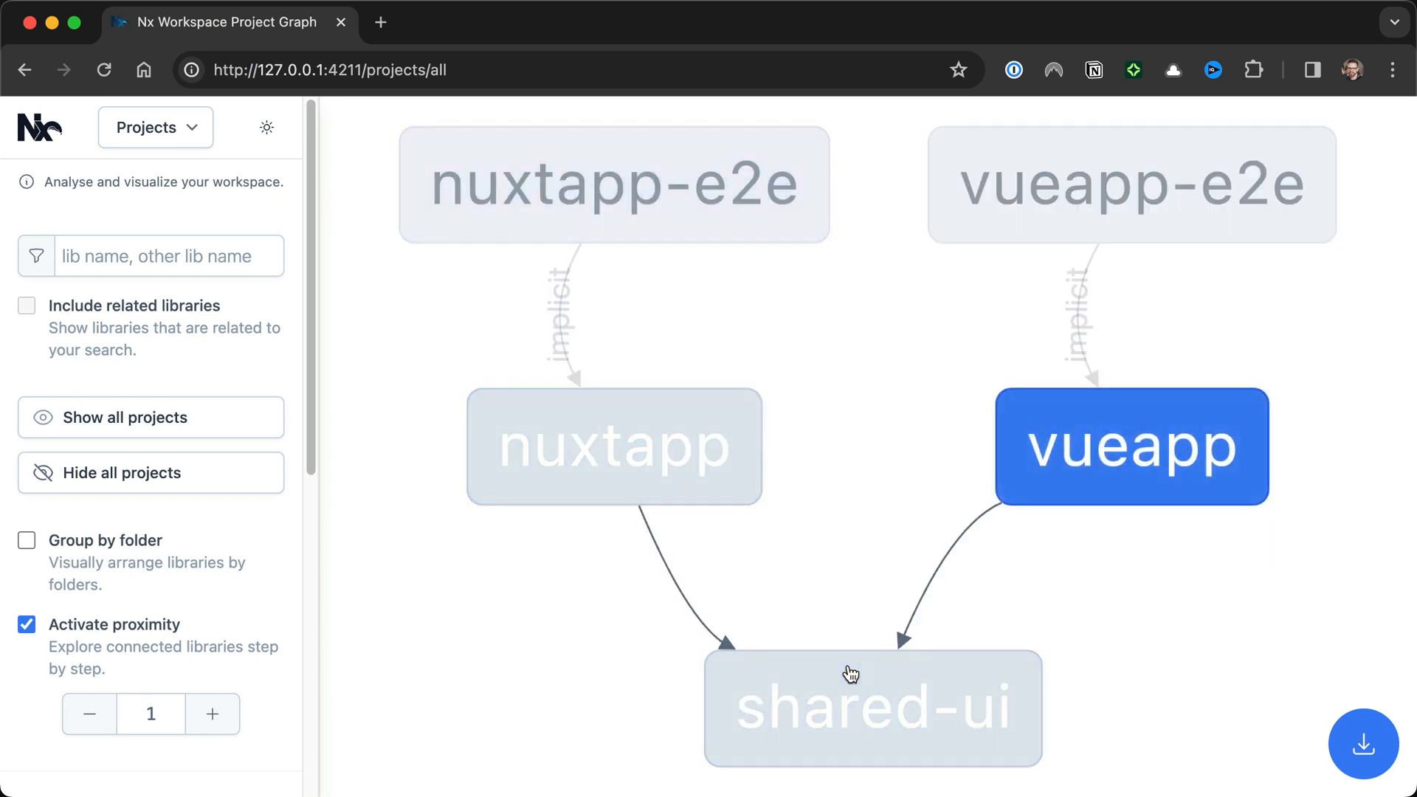
pyautogui.click(685, 615)
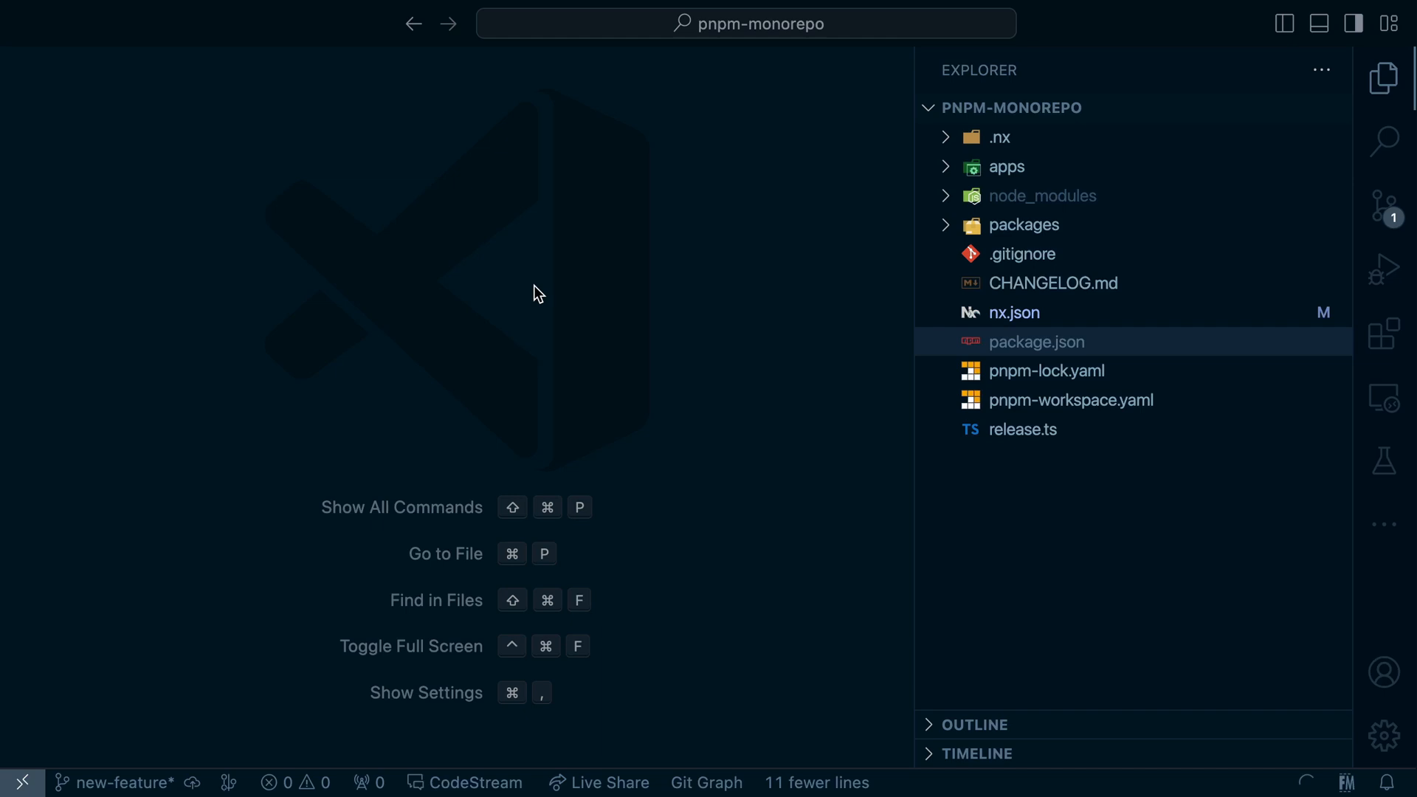
# Run pnpm nx release --dry-run in a new workspace terminal
pyautogui.click(1036, 341)
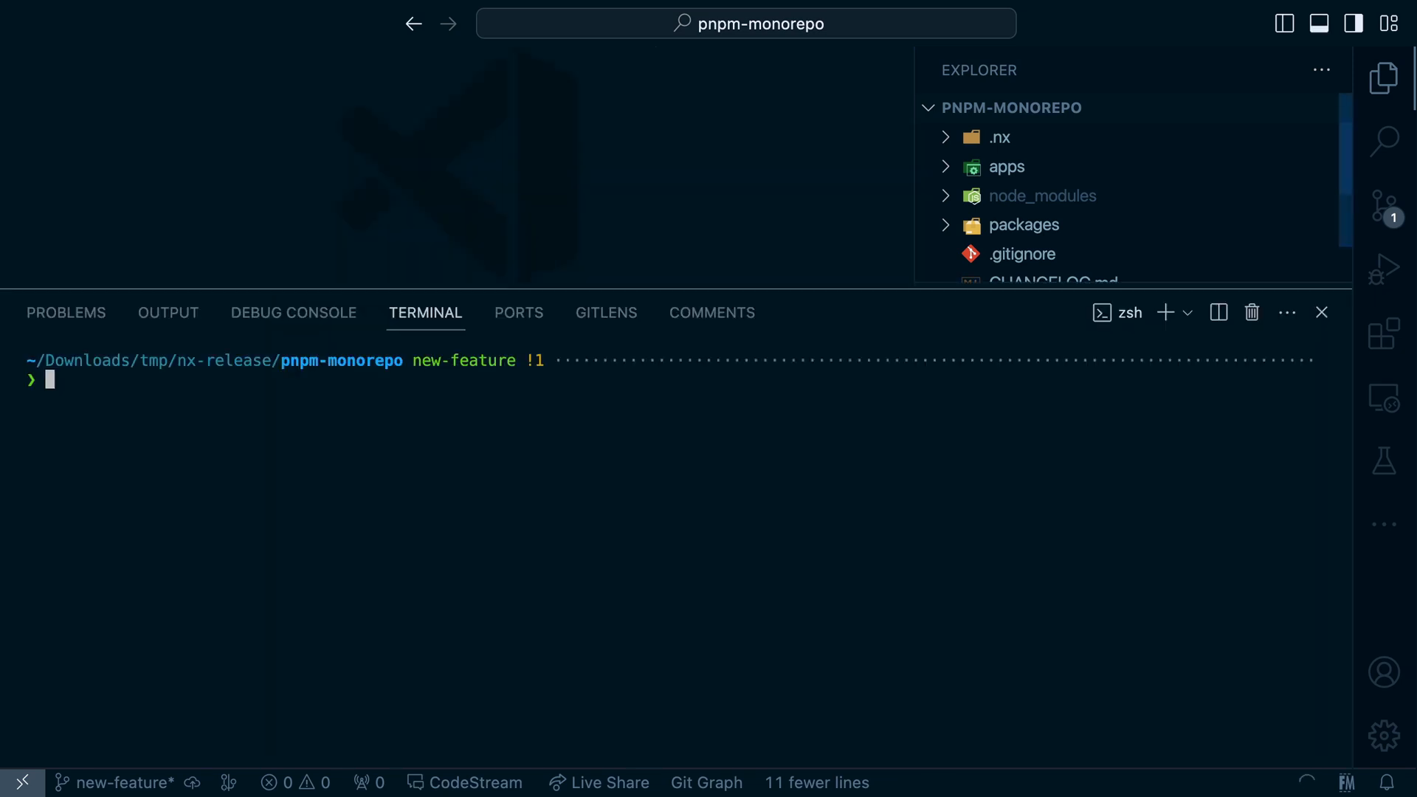
pyautogui.write('pnpm')
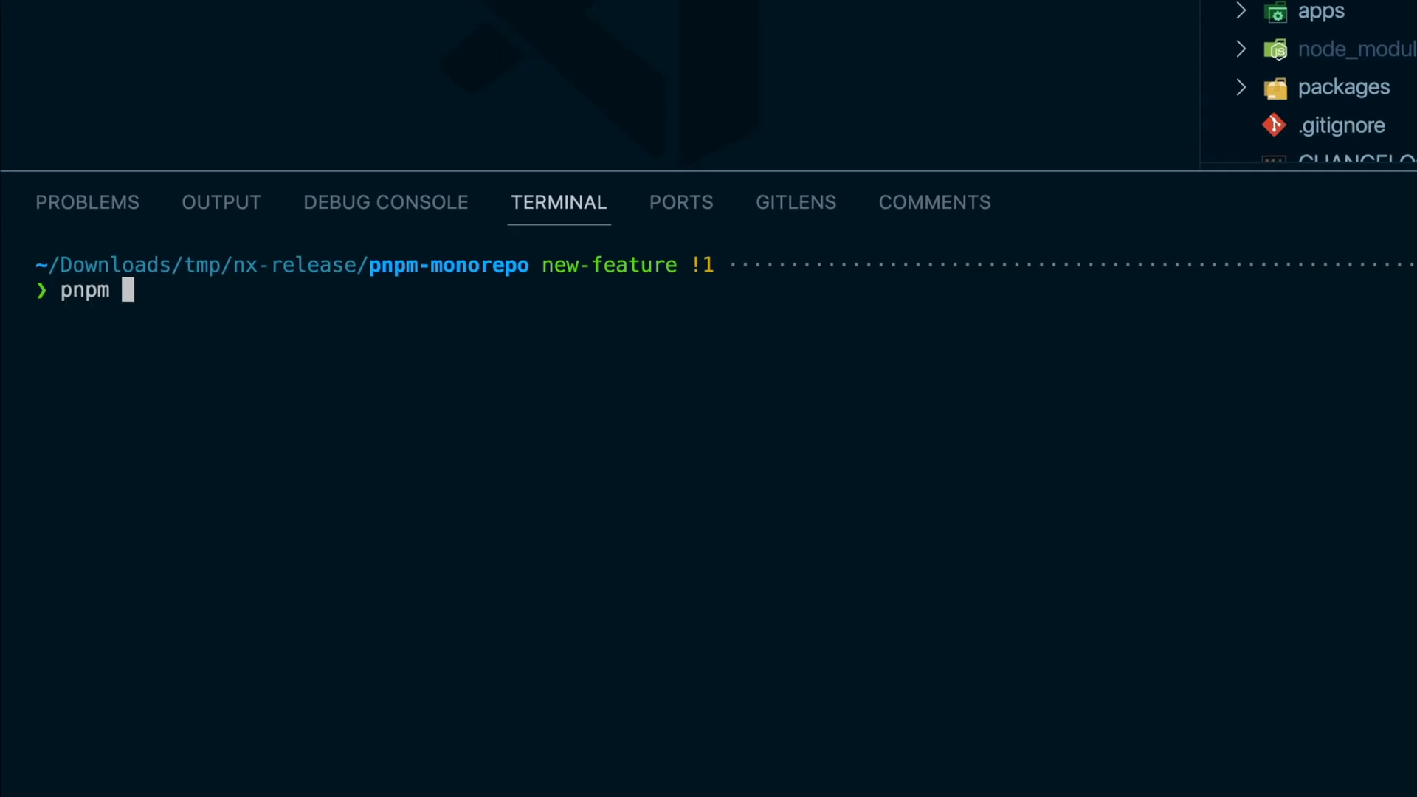
pyautogui.write('nx release --dry')
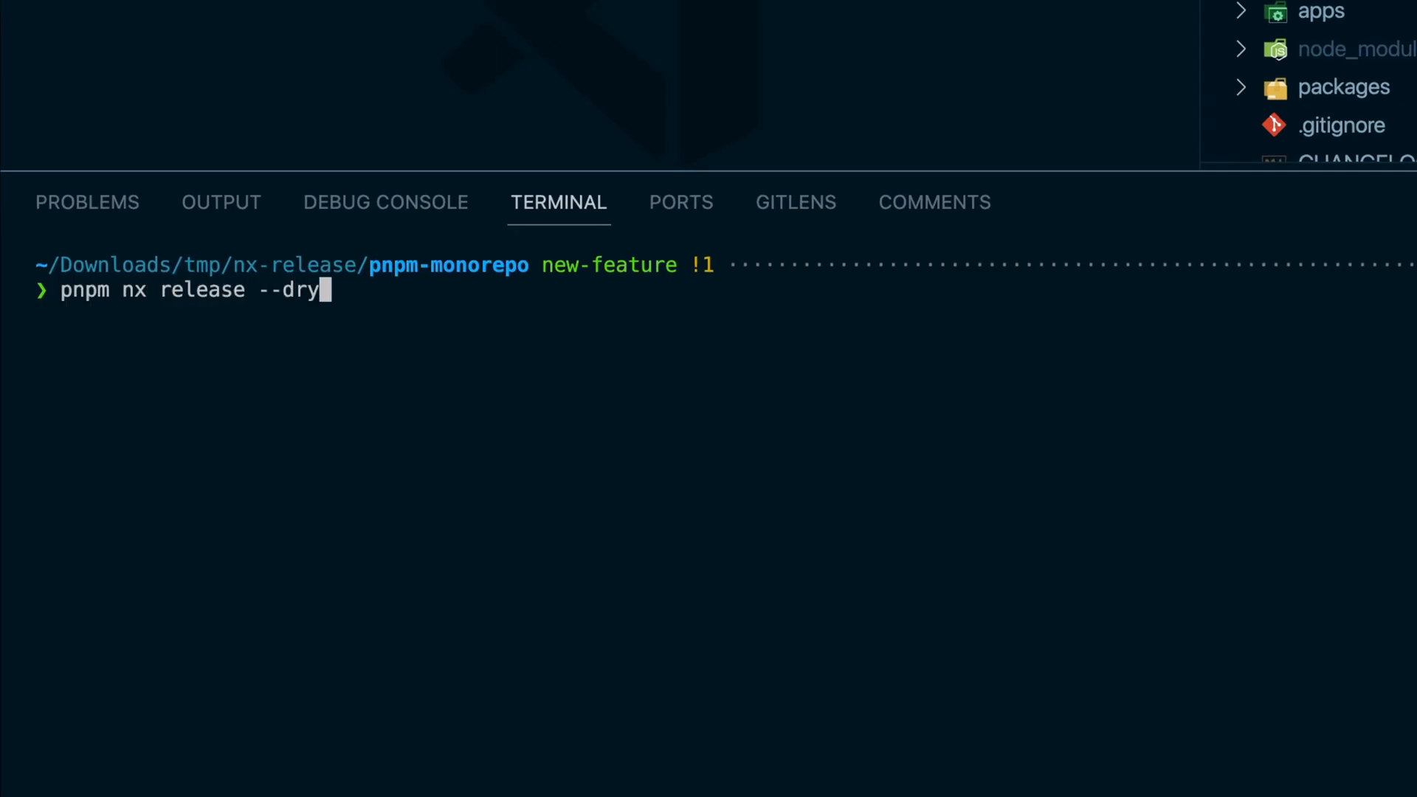
pyautogui.press('Return')
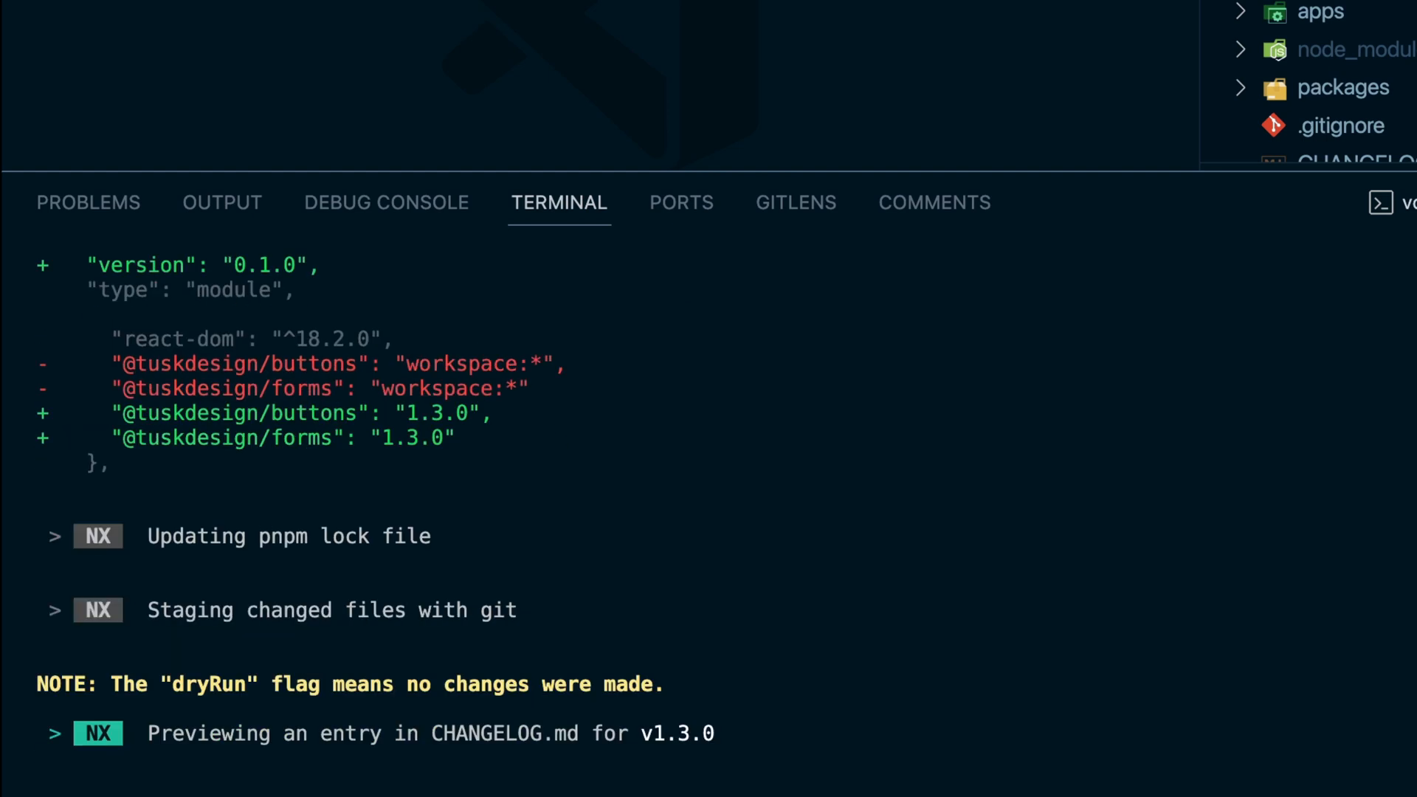
pyautogui.scroll(-3)
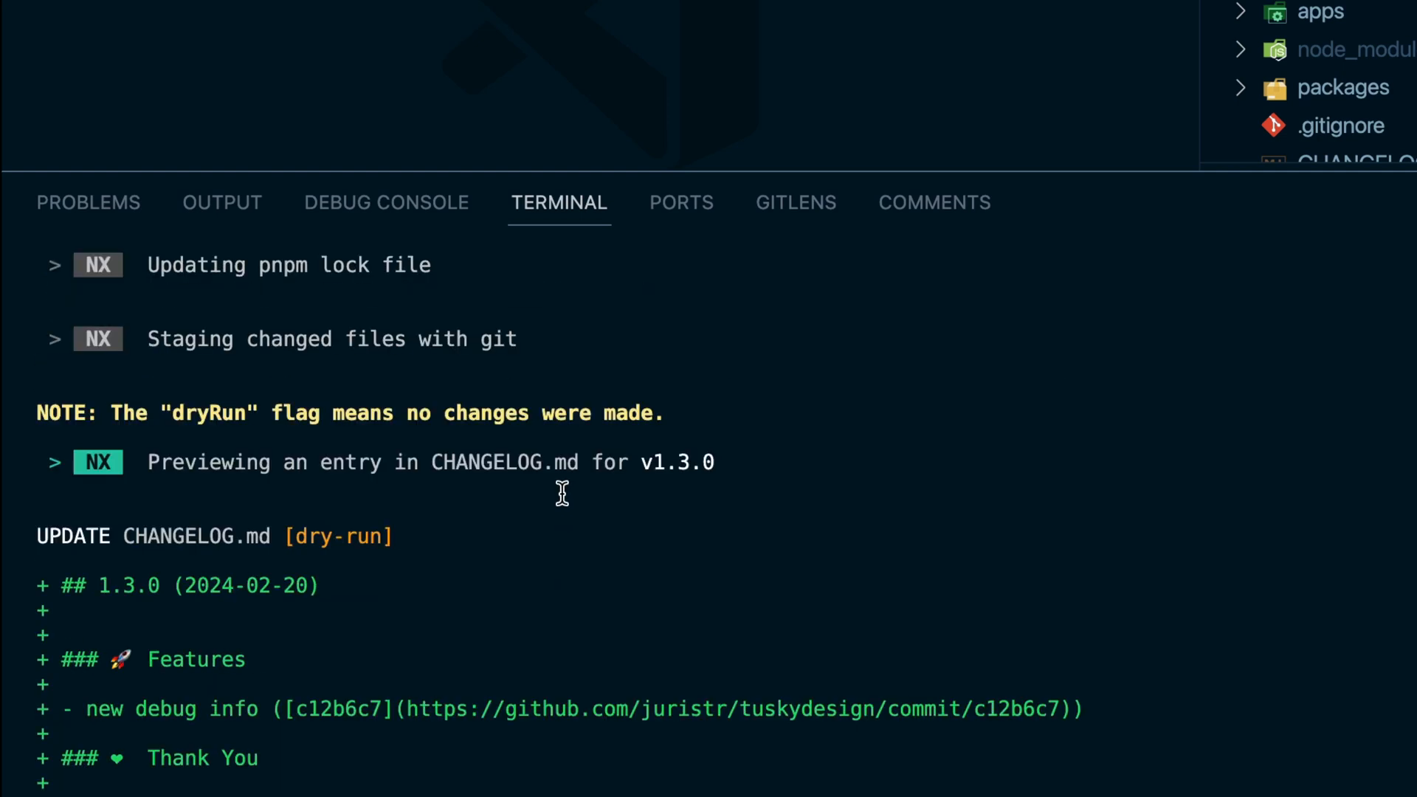
pyautogui.scroll(3)
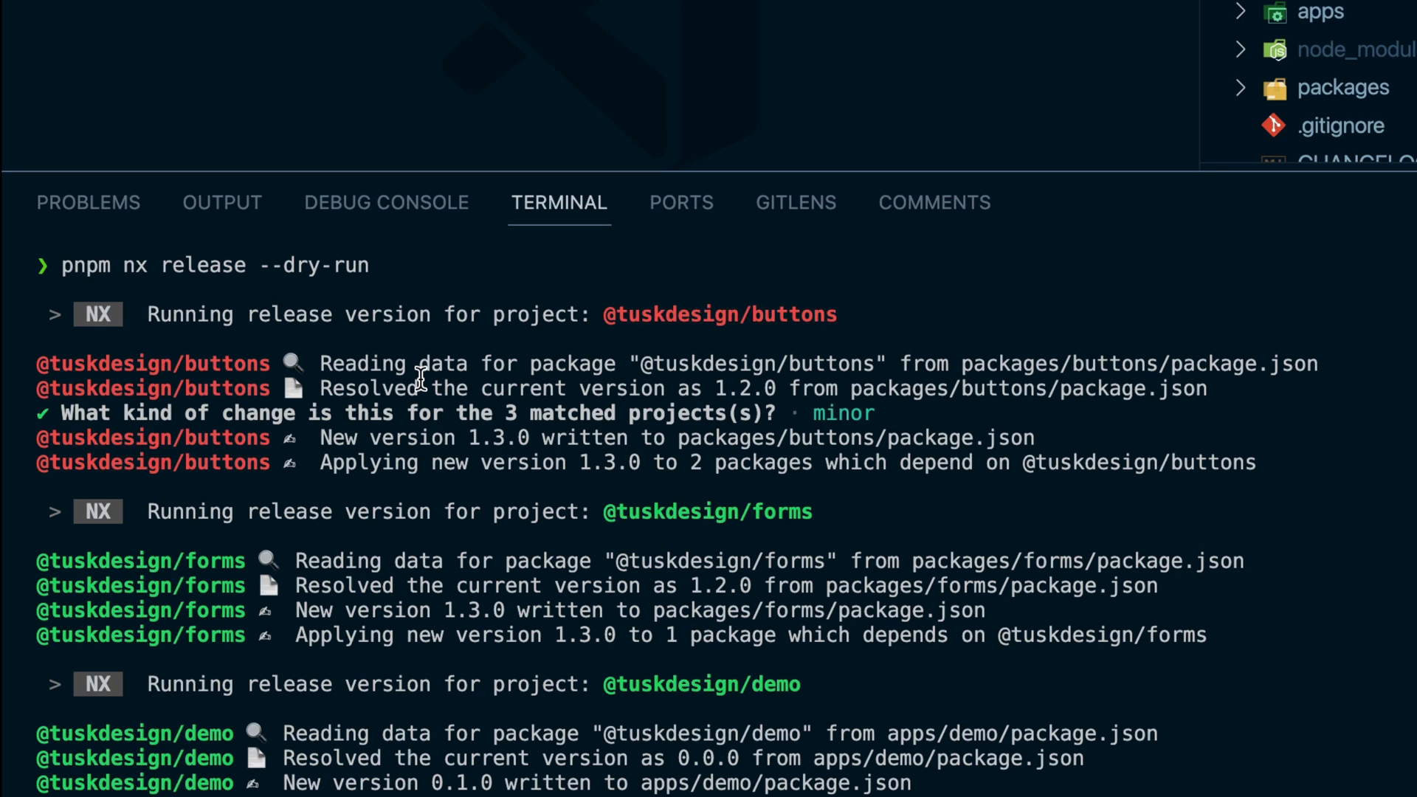
pyautogui.scroll(-3)
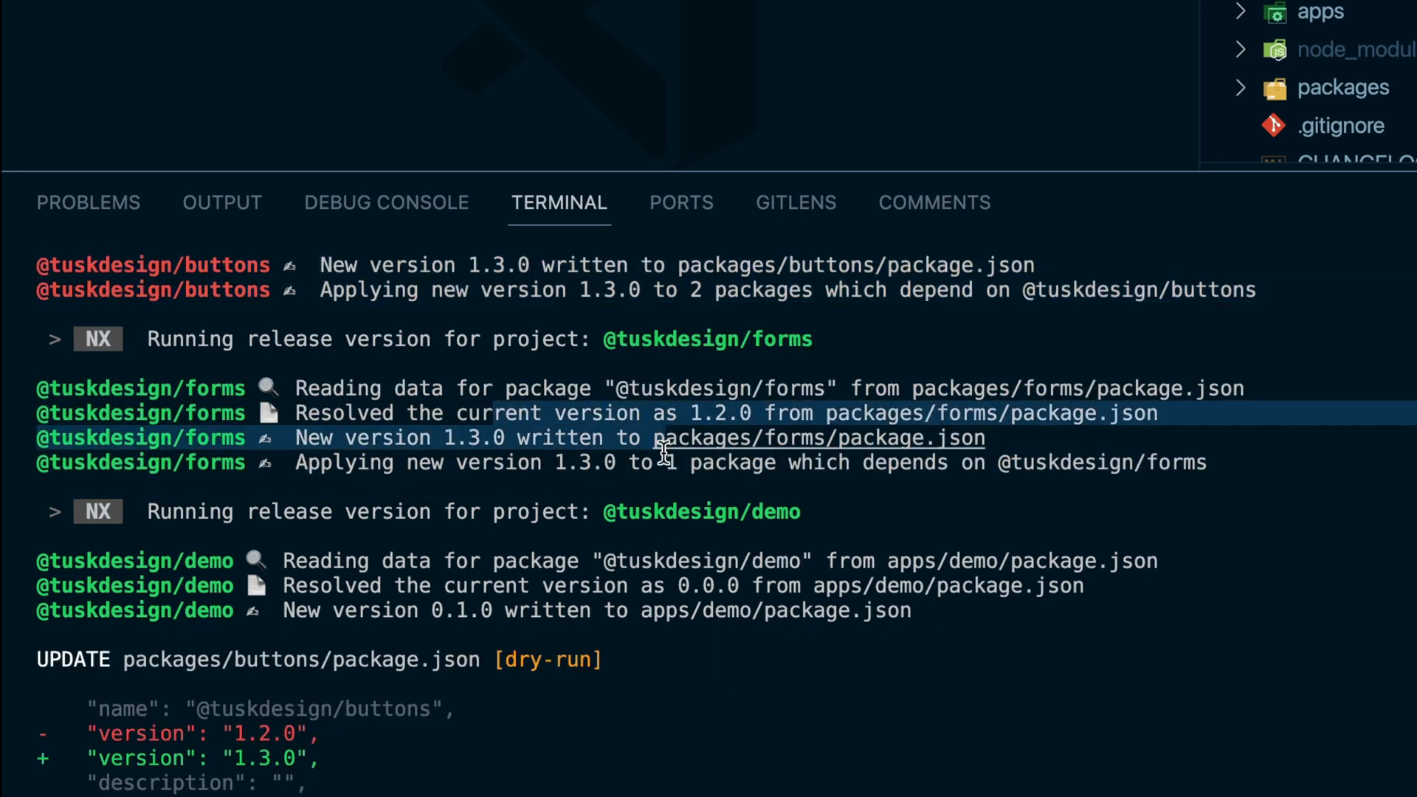
pyautogui.scroll(-3)
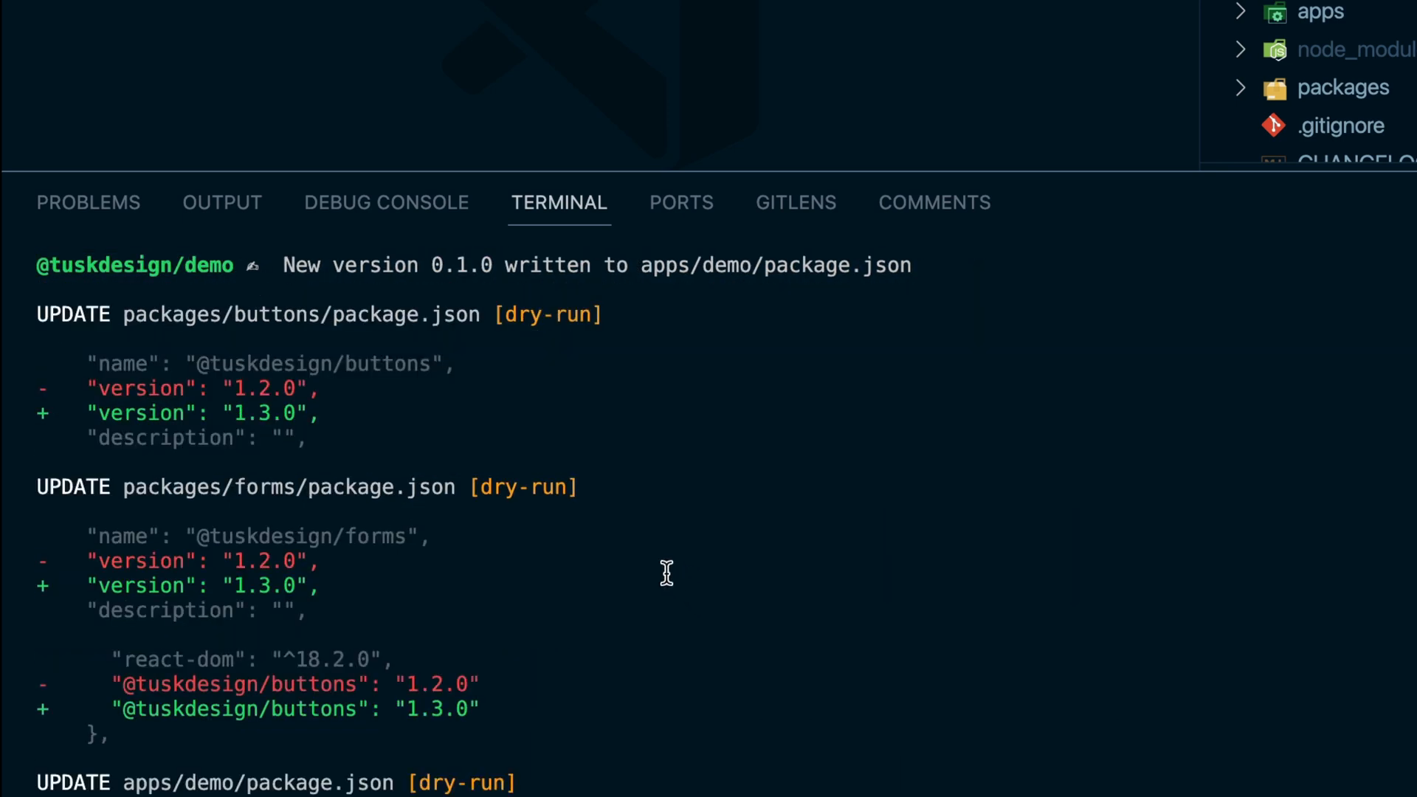
pyautogui.scroll(-3)
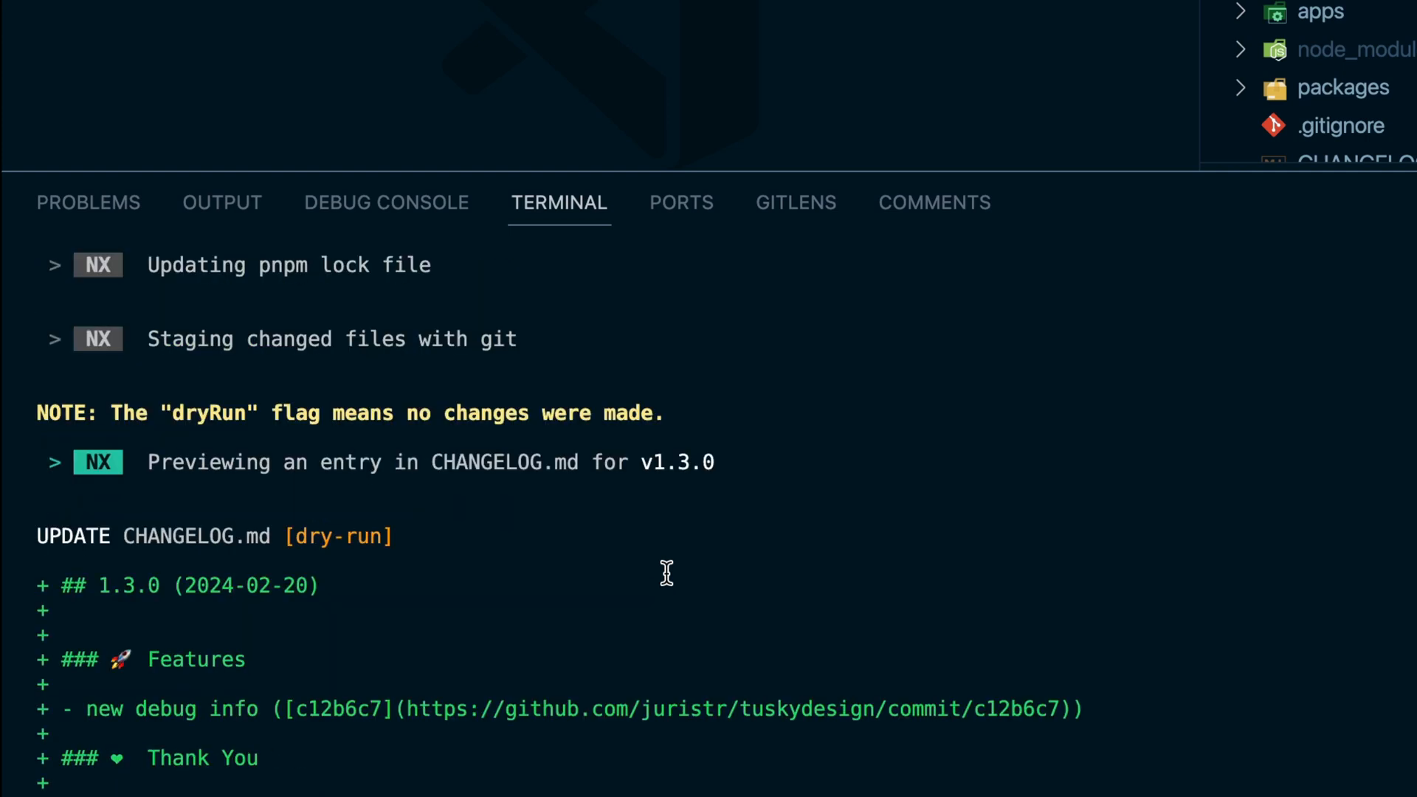
pyautogui.scroll(-3)
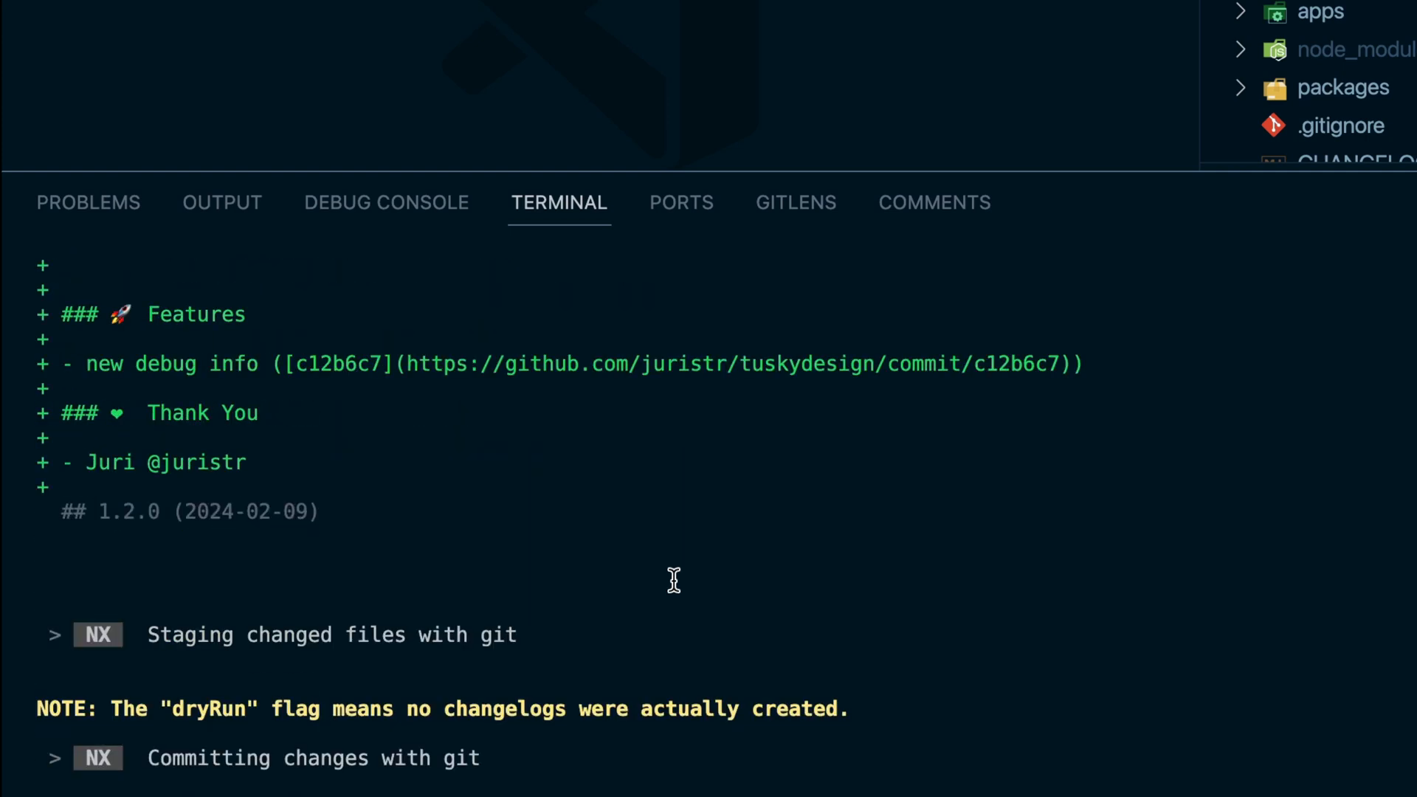
pyautogui.moveTo(661, 580)
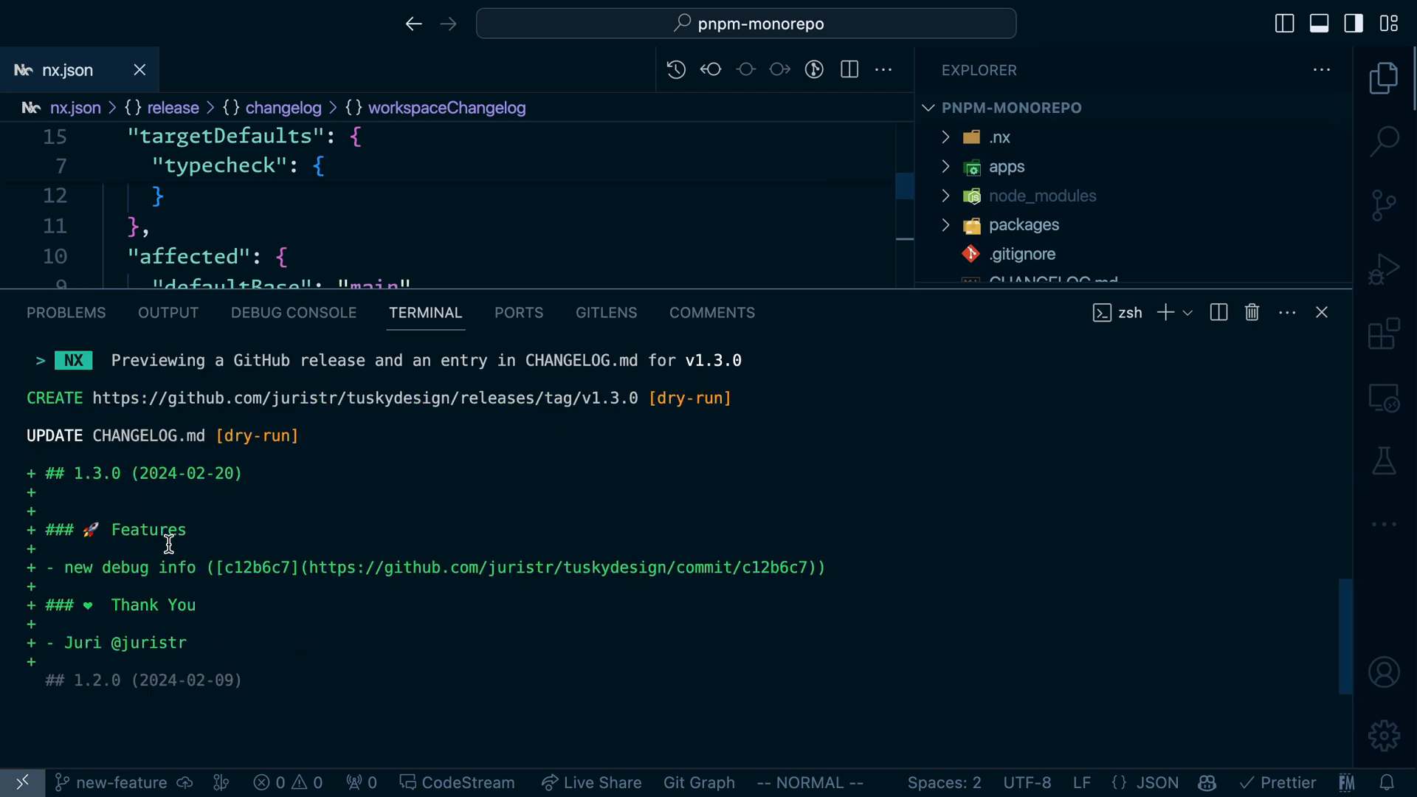
# Scroll down through the dry-run output showing the v1.3.0 GitHub release preview
pyautogui.scroll(-3)
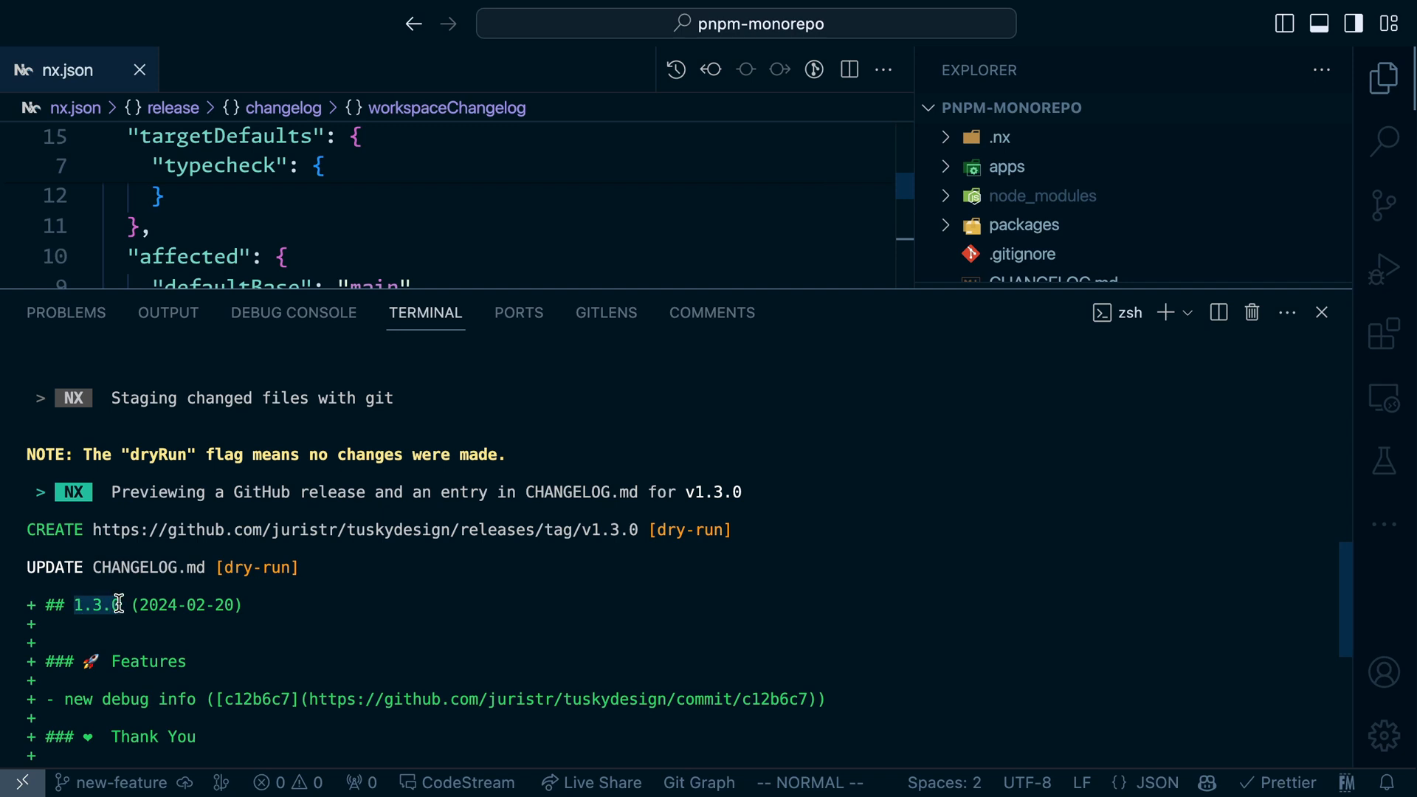
pyautogui.scroll(-3)
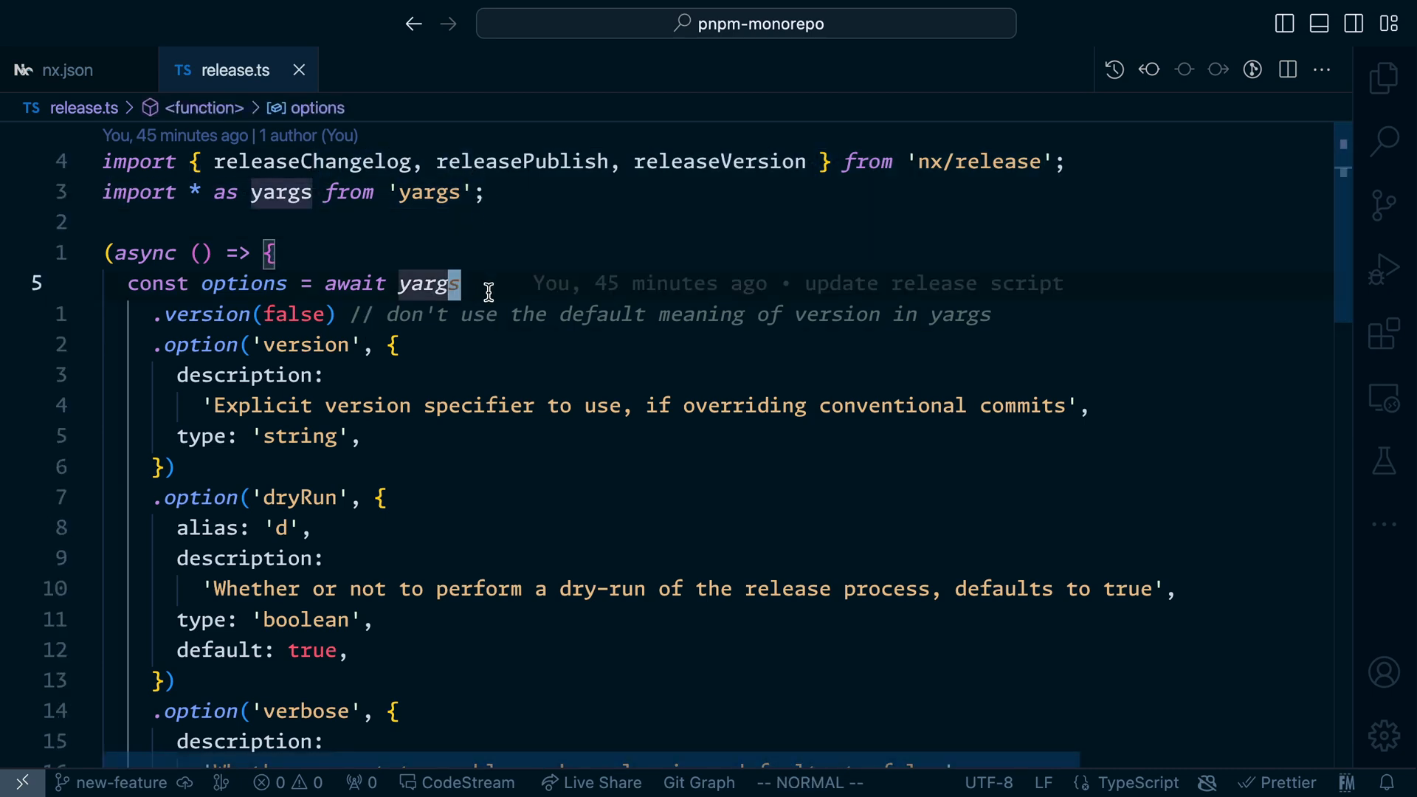
# Scroll release.ts to the releaseVersion call with specifier, dryRun and verbose, then releaseChangelog
pyautogui.scroll(-3)
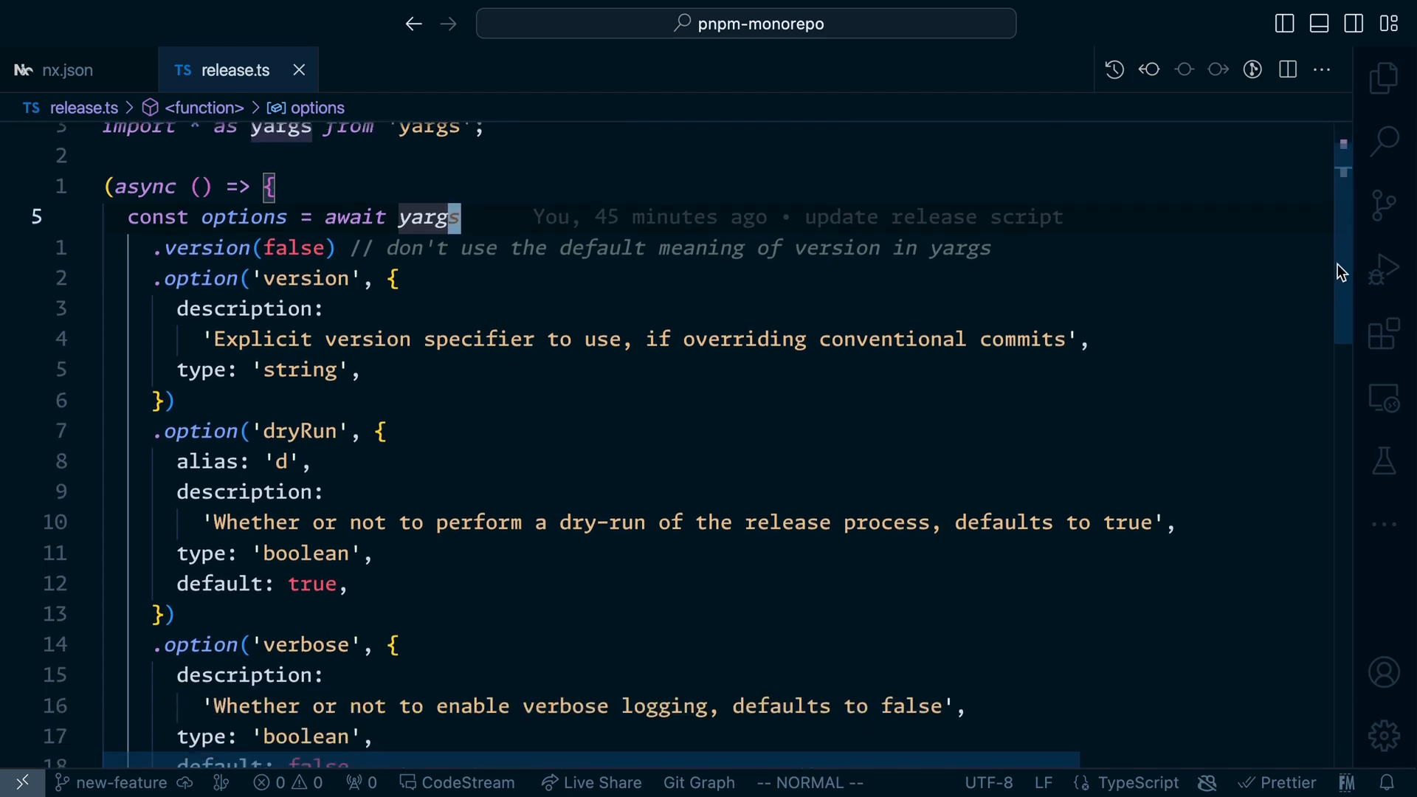
pyautogui.scroll(-3)
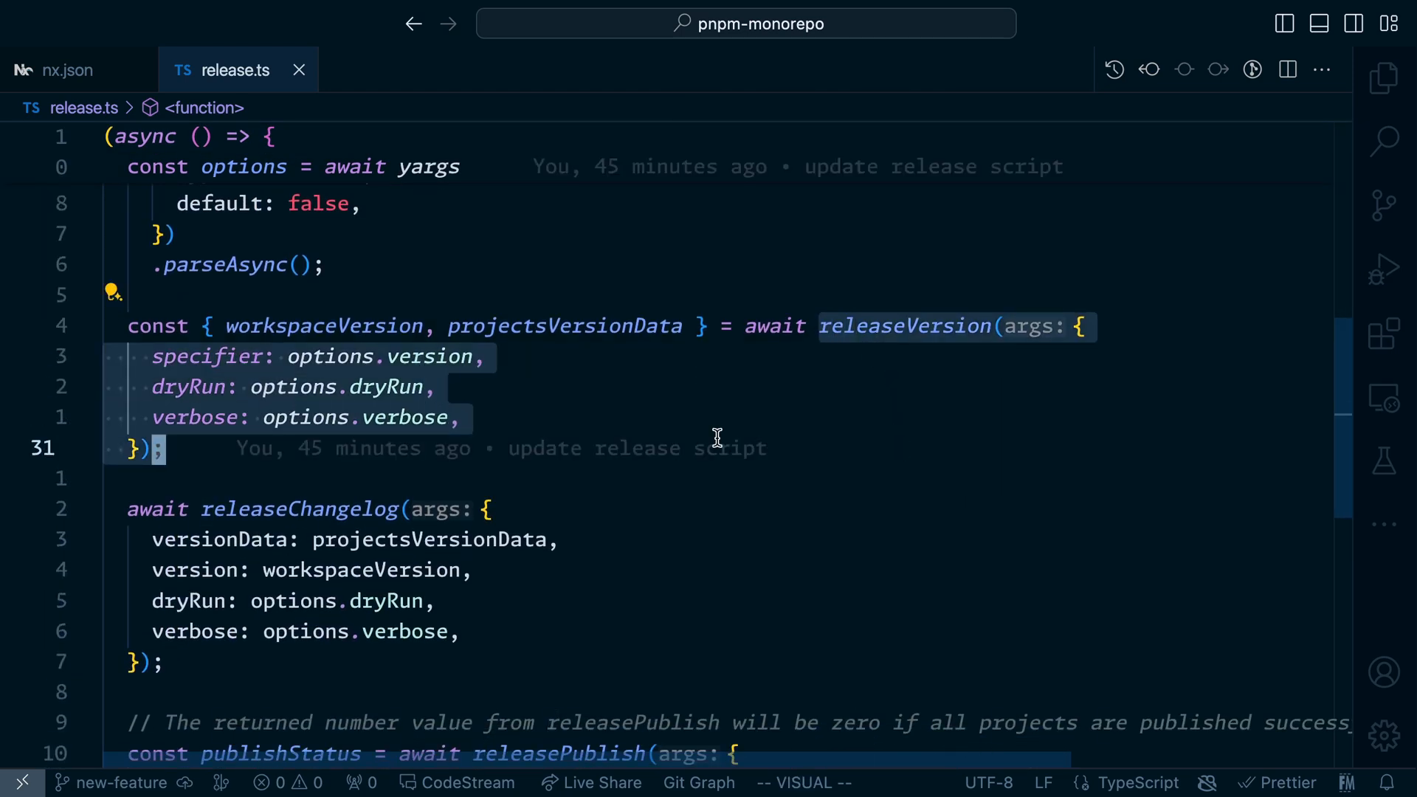
pyautogui.press('Escape')
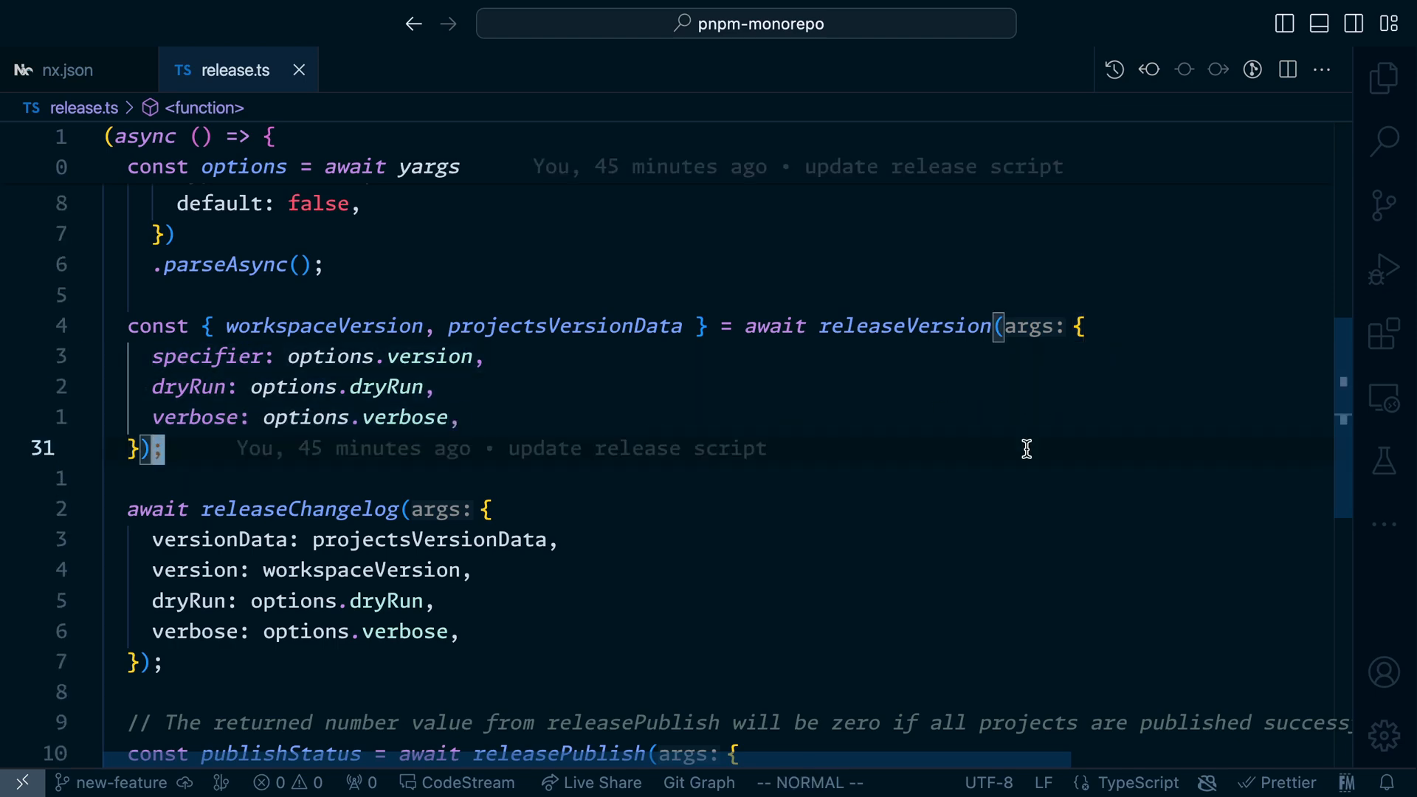